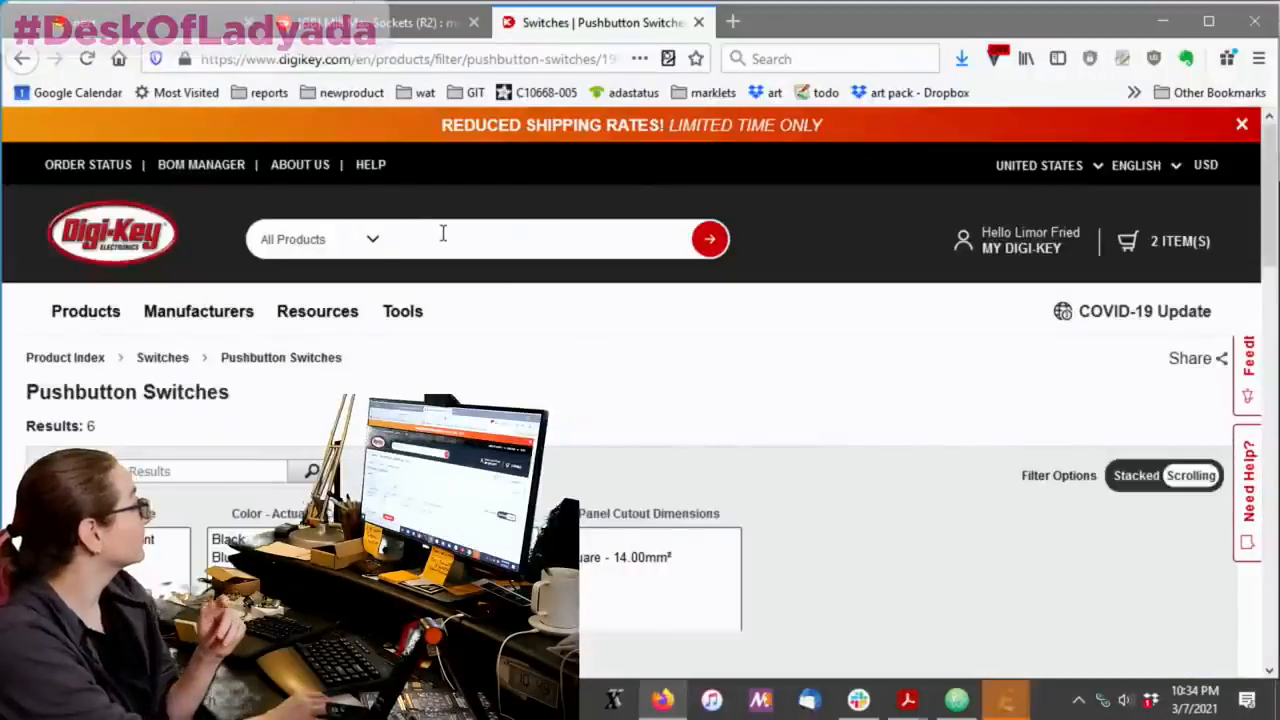
Search 'cherry mx', show the six Pushbutton Switches results, and scan their specification columns.
text(che)
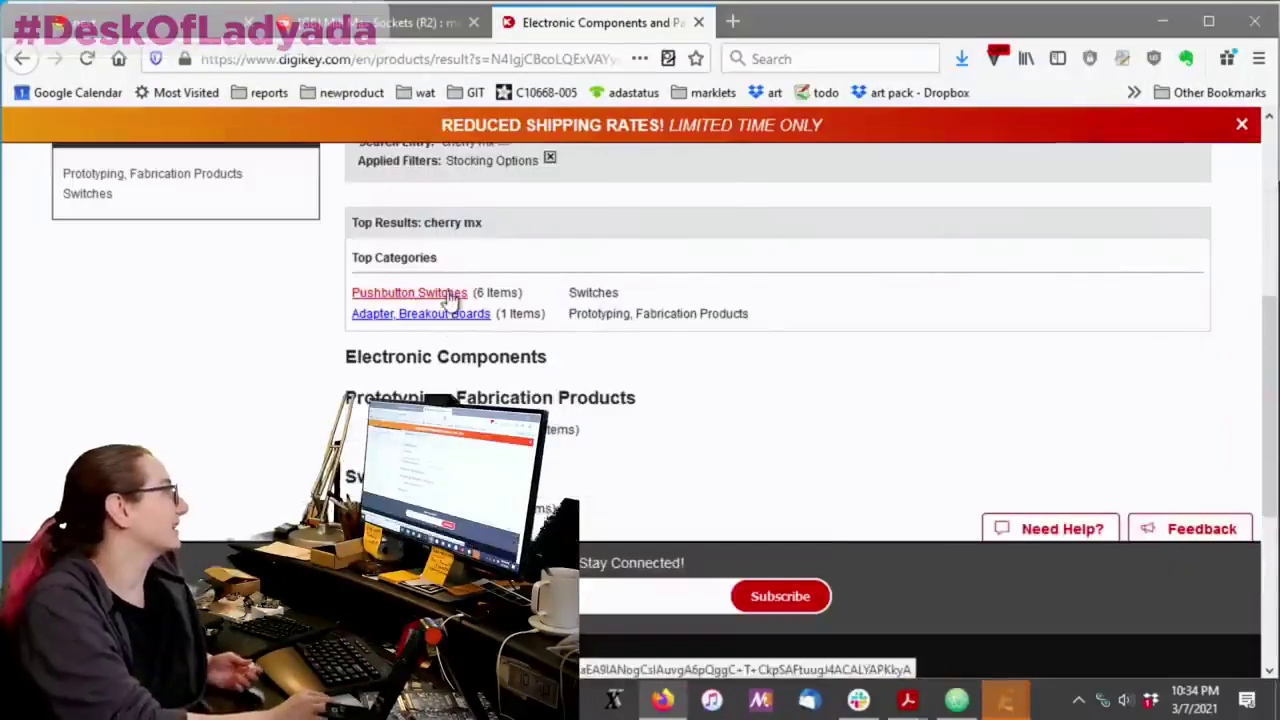
click(408, 292)
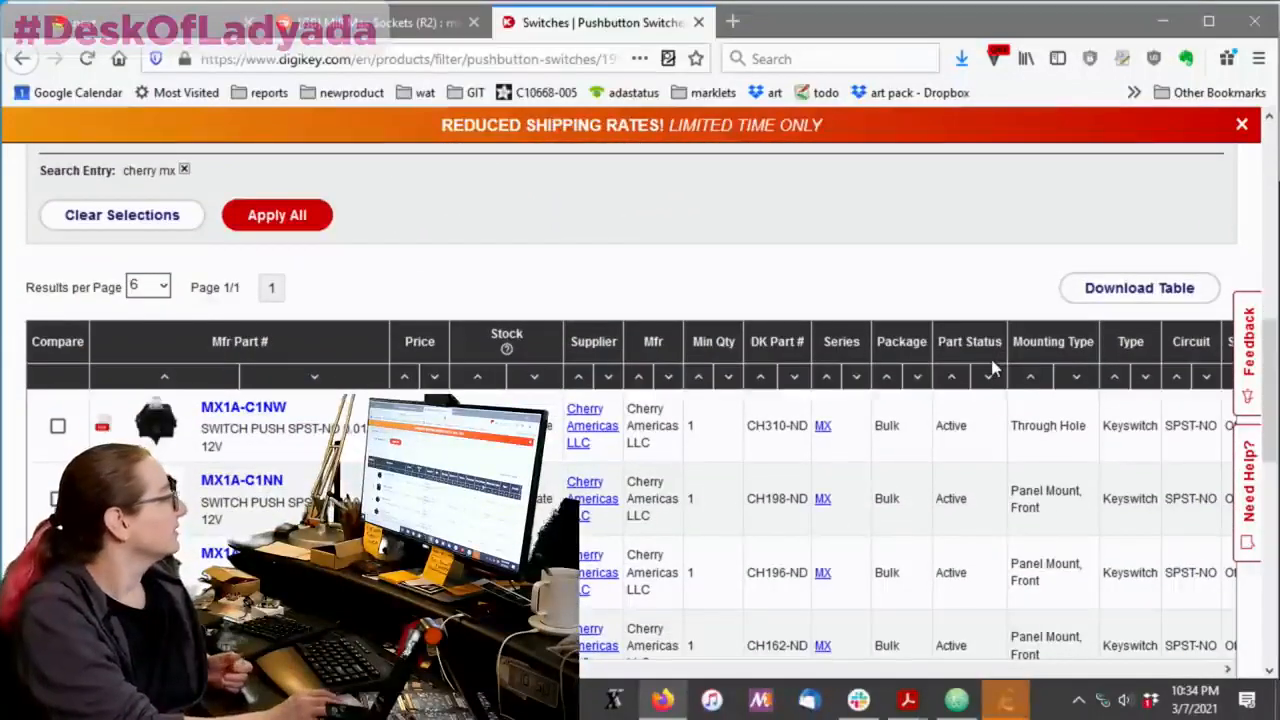
scroll(down, 3)
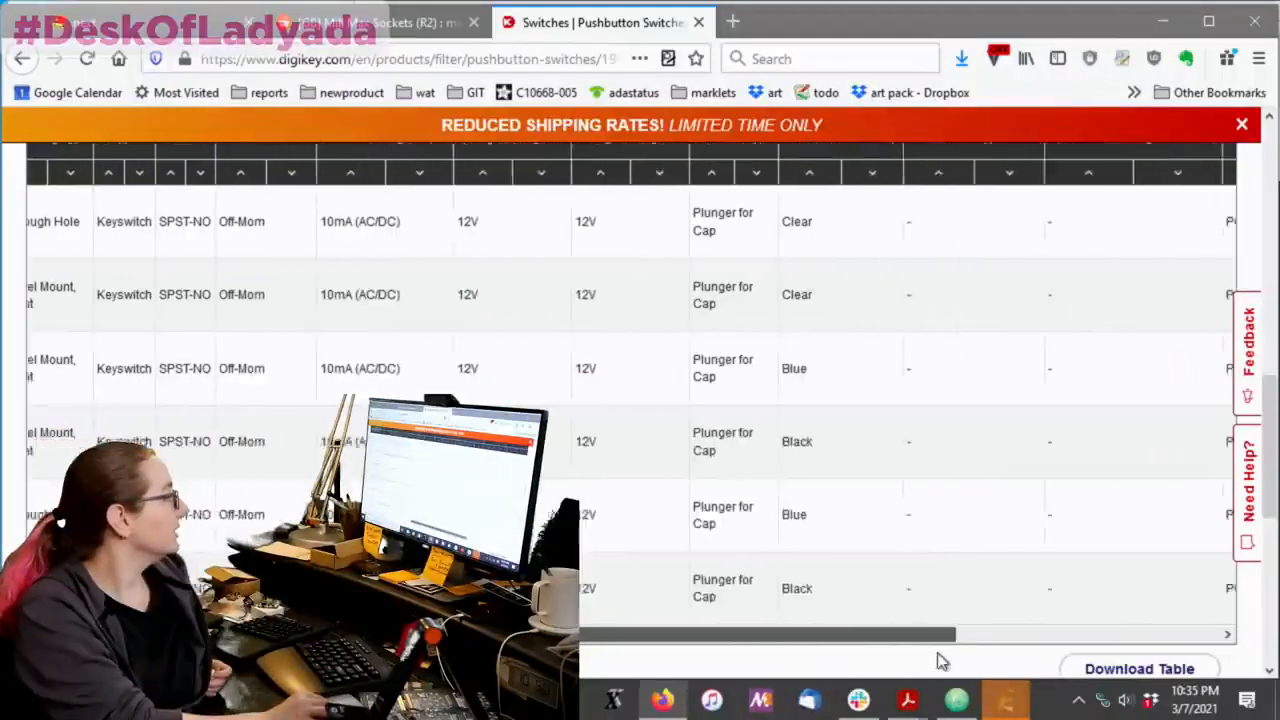
scroll(right, 3)
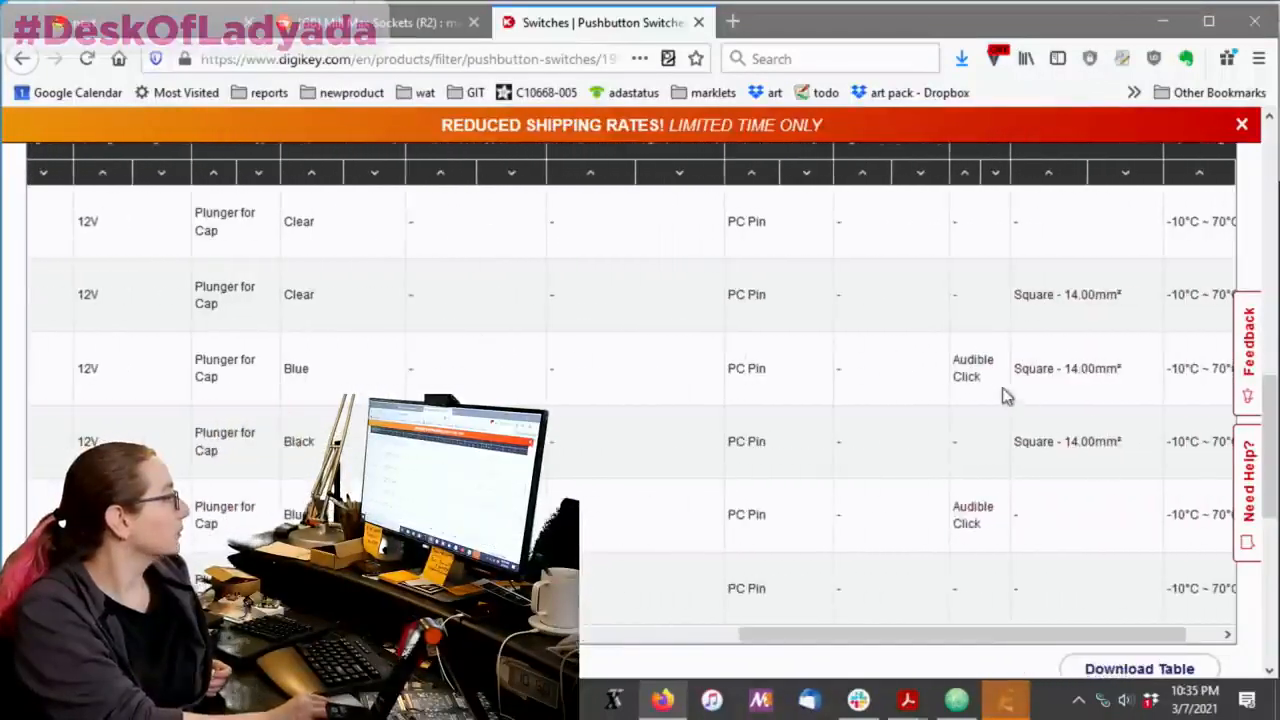
double_click(970, 368)
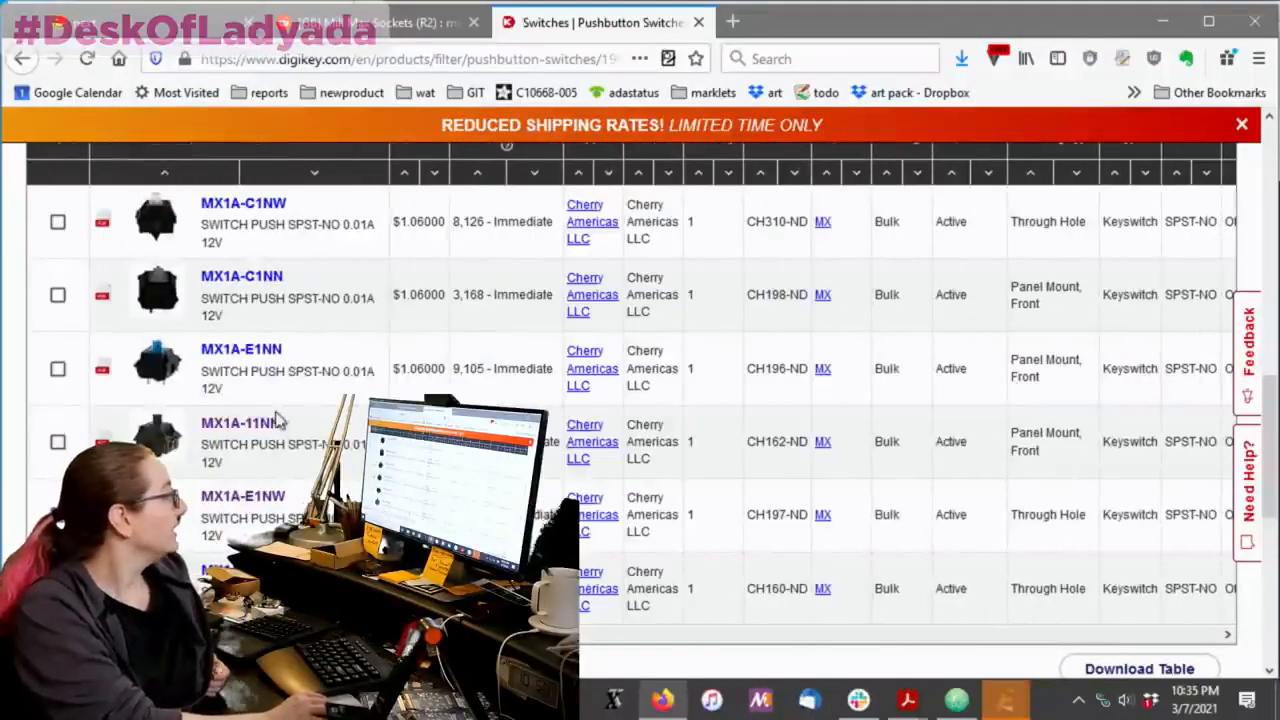
click(237, 422)
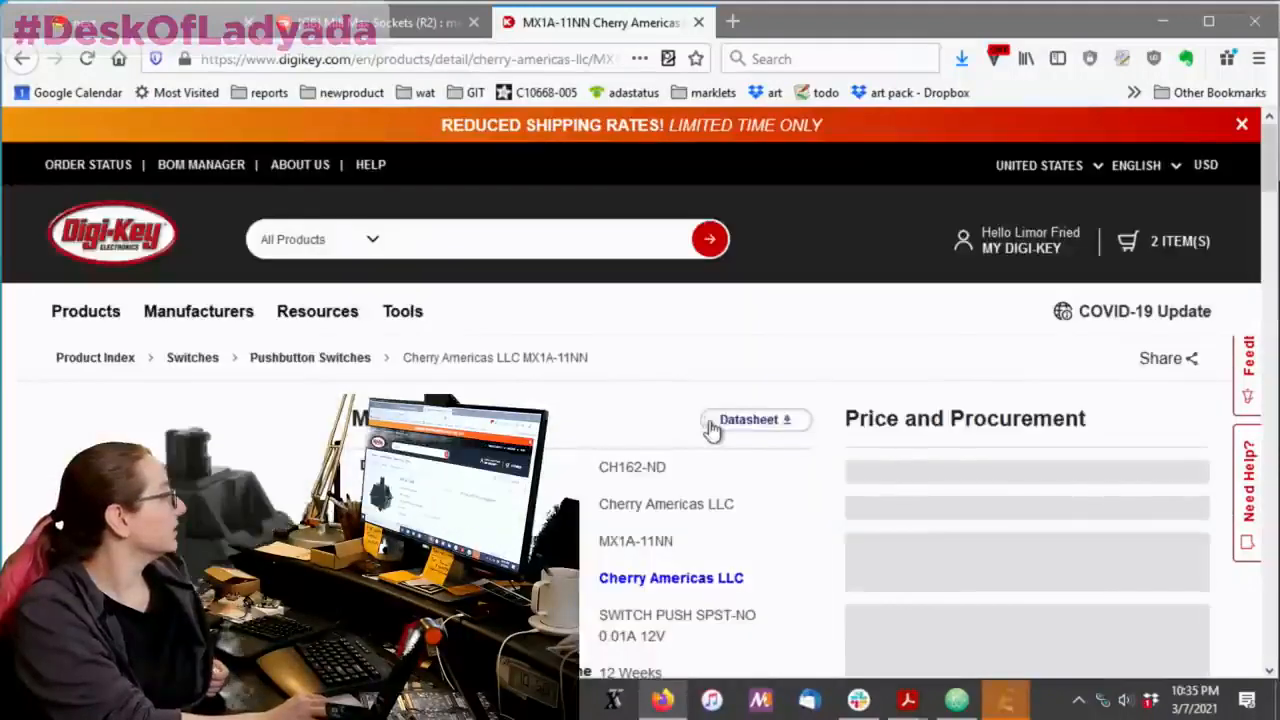
scroll(down, 3)
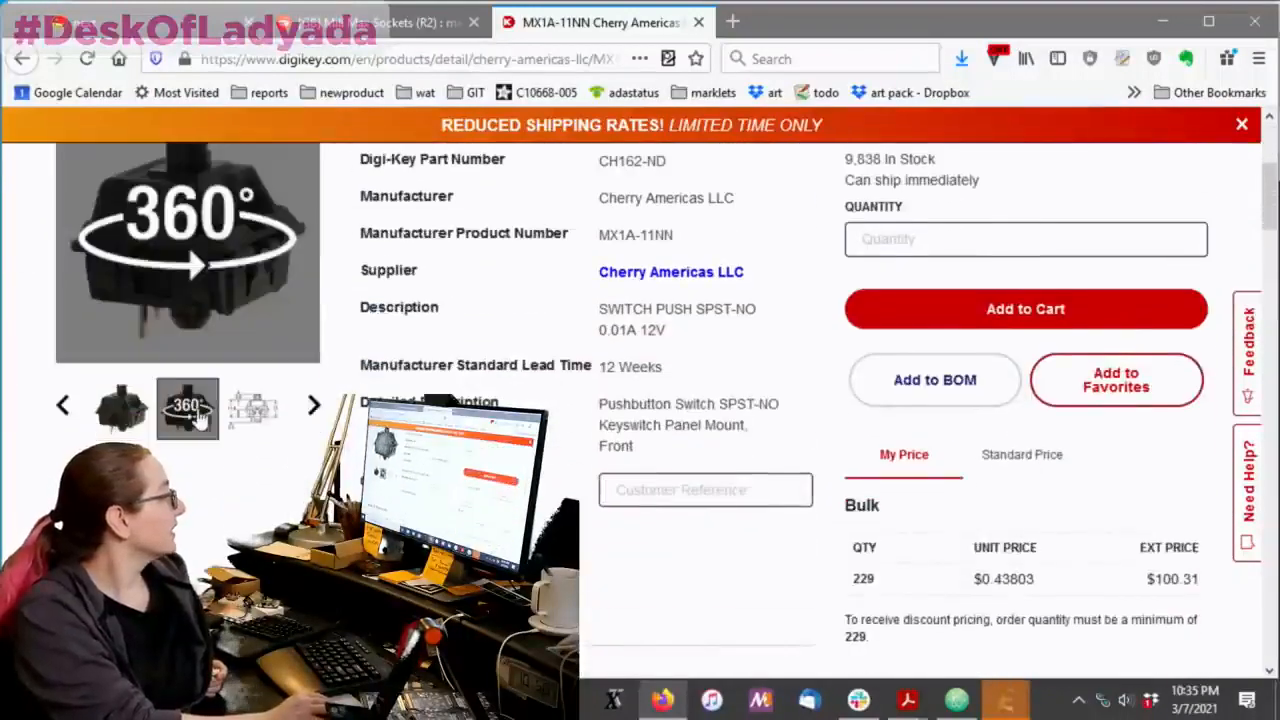
click(187, 407)
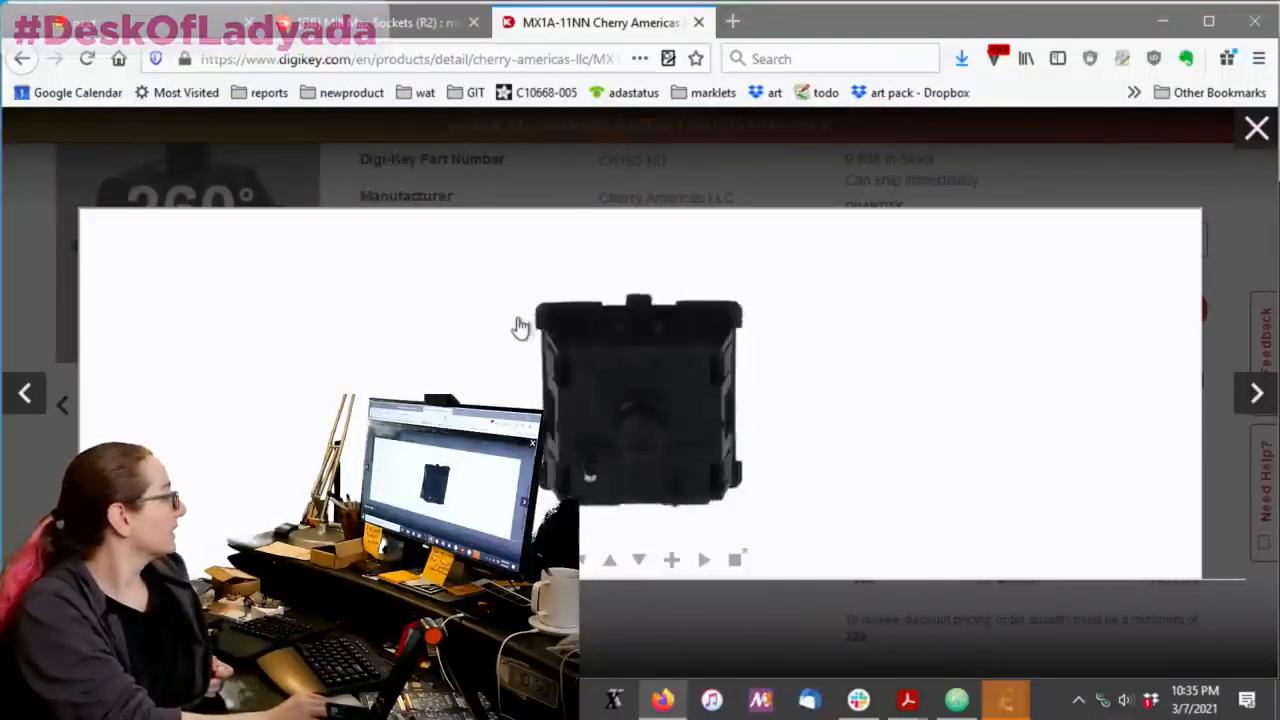
drag(520, 330, 667, 407)
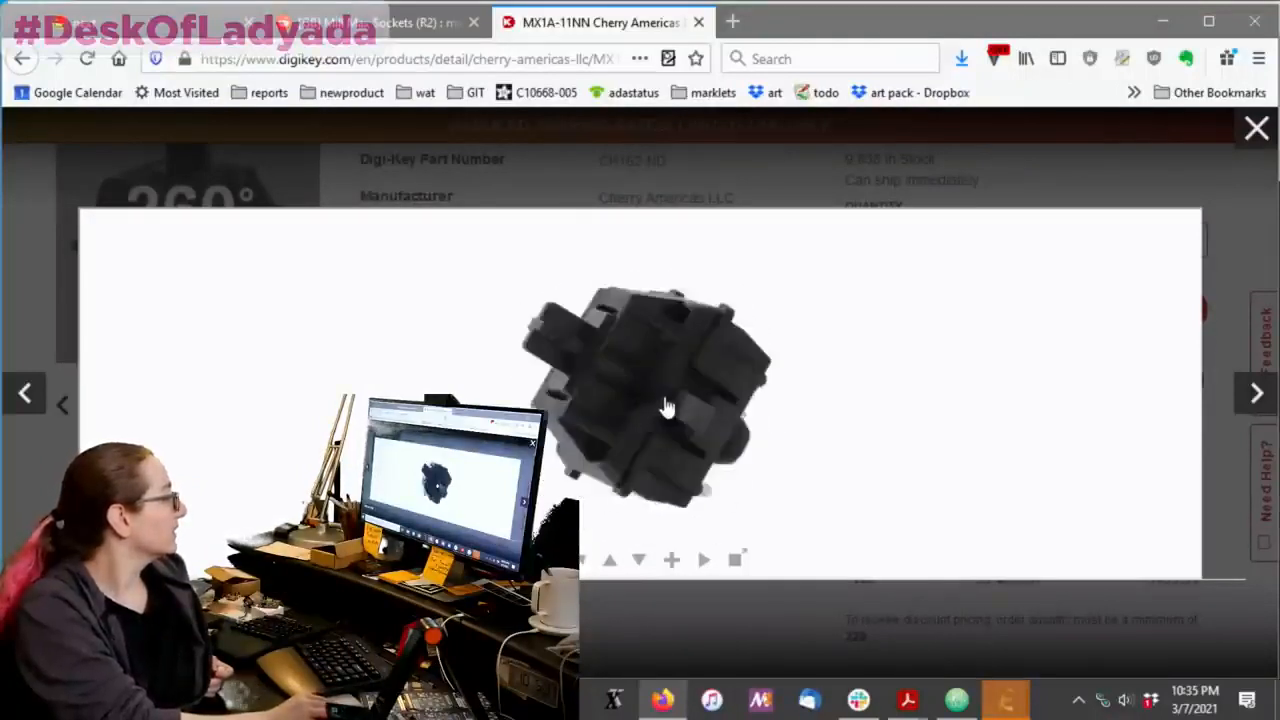
drag(665, 405, 665, 462)
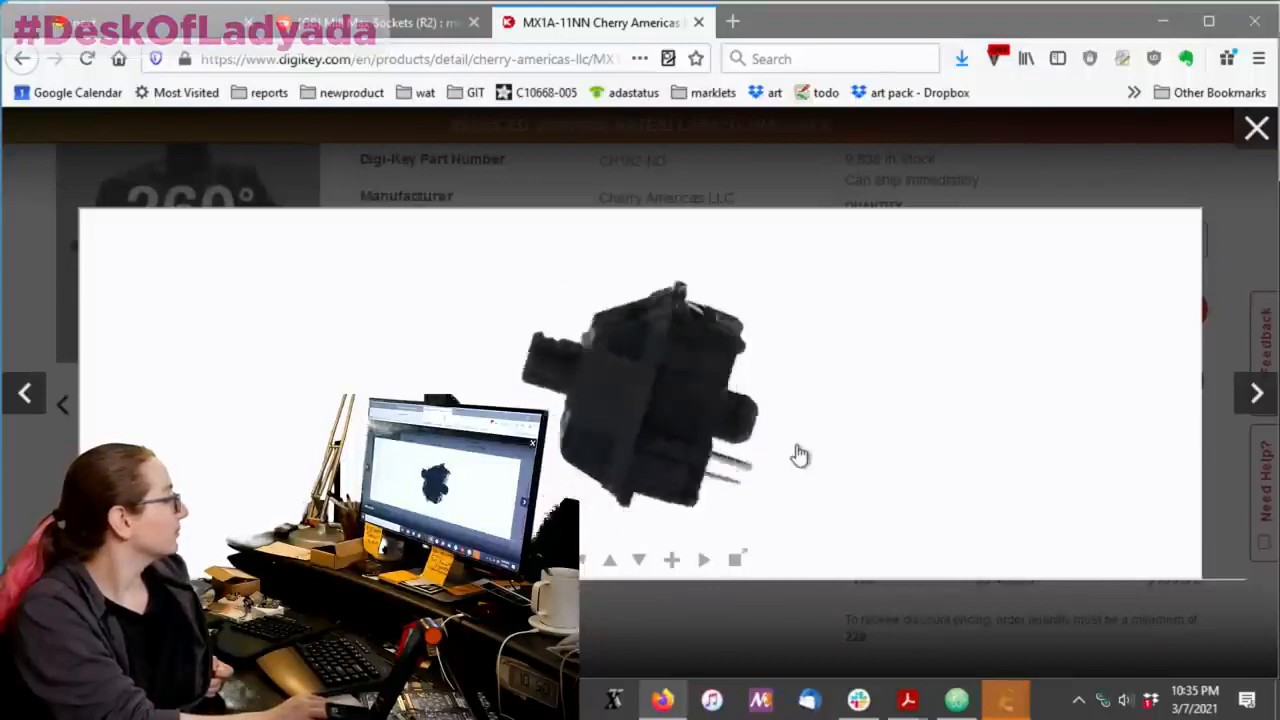
drag(800, 455, 620, 438)
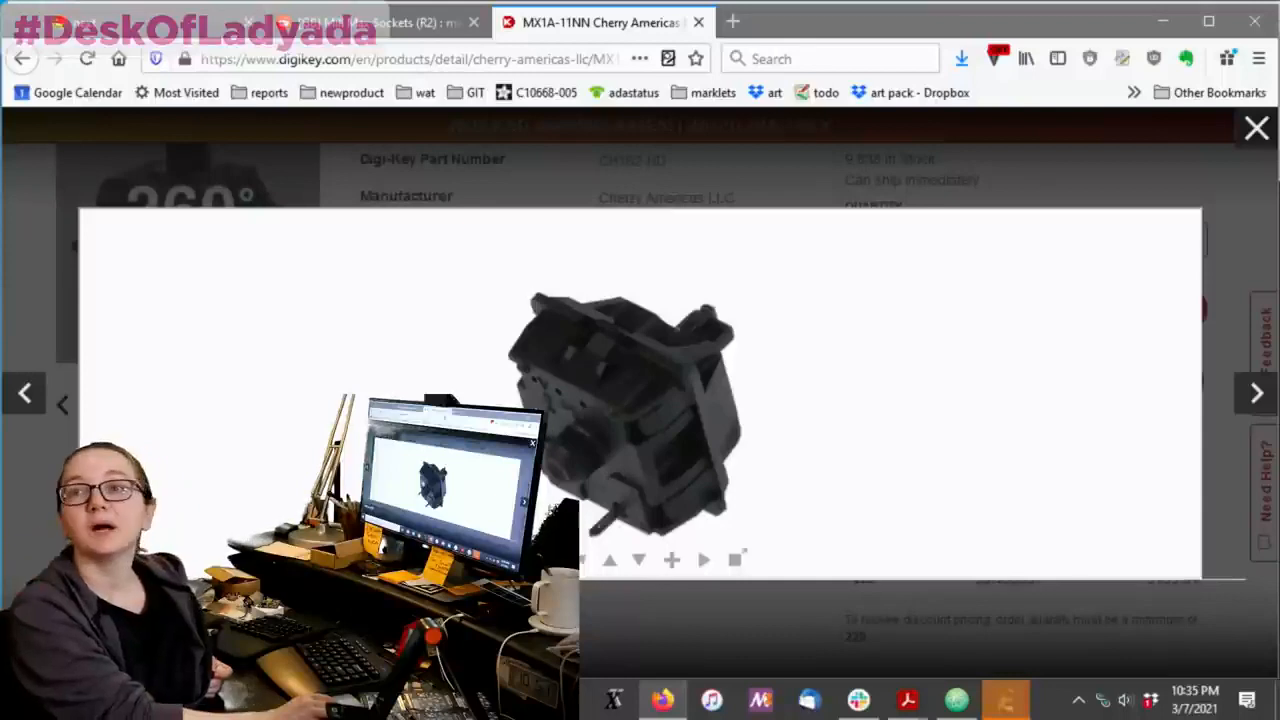
click(1251, 128)
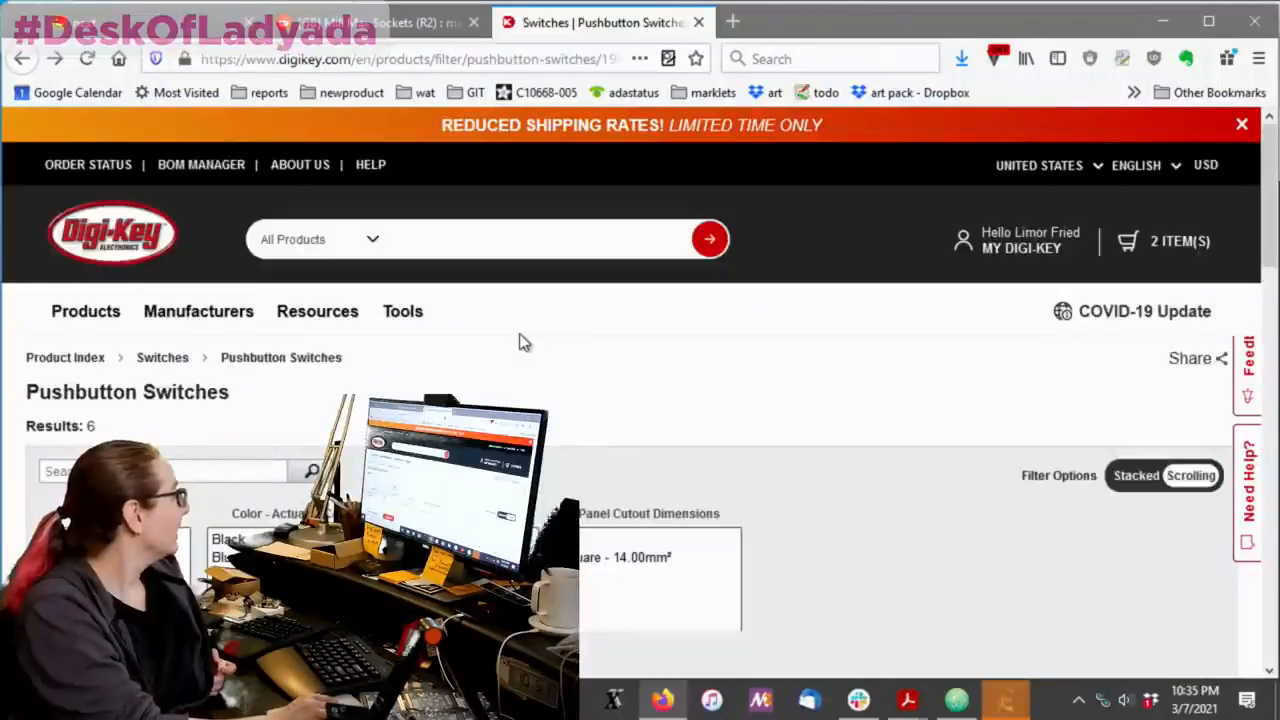
Review the MX1A-E1NN page's standard quantity price breaks and its product attributes.
scroll(down, 3)
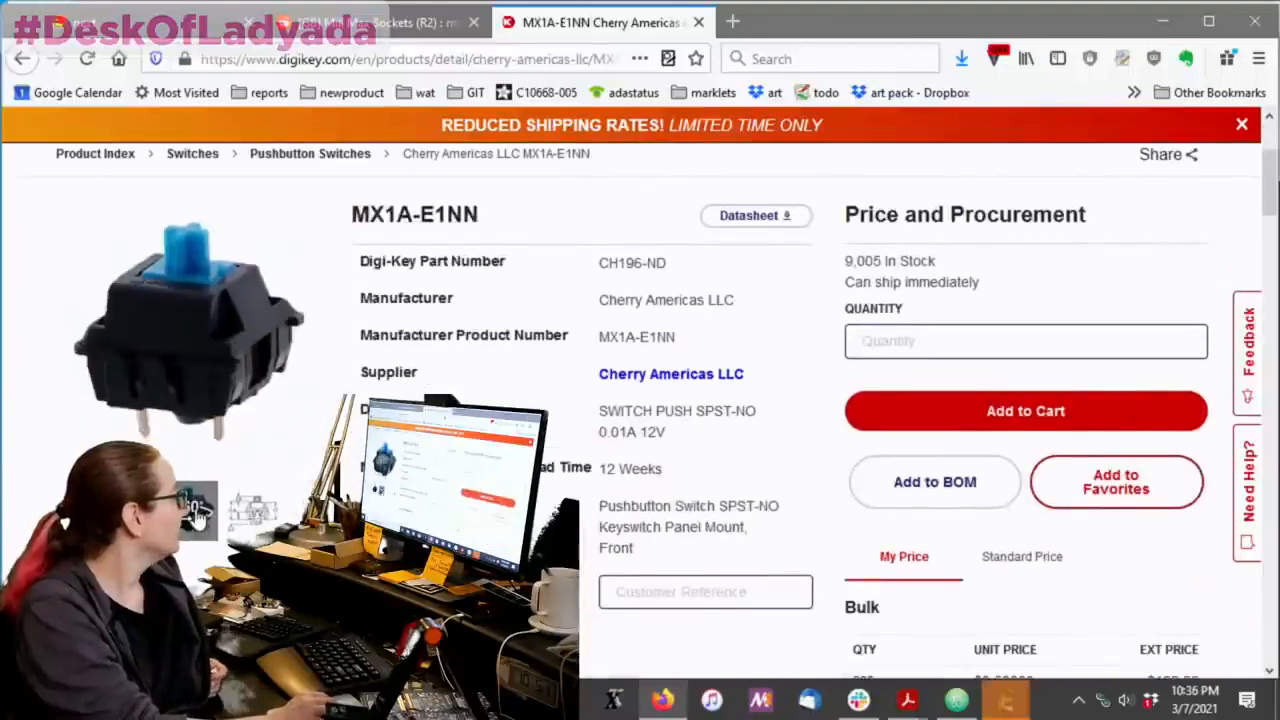
scroll(down, 3)
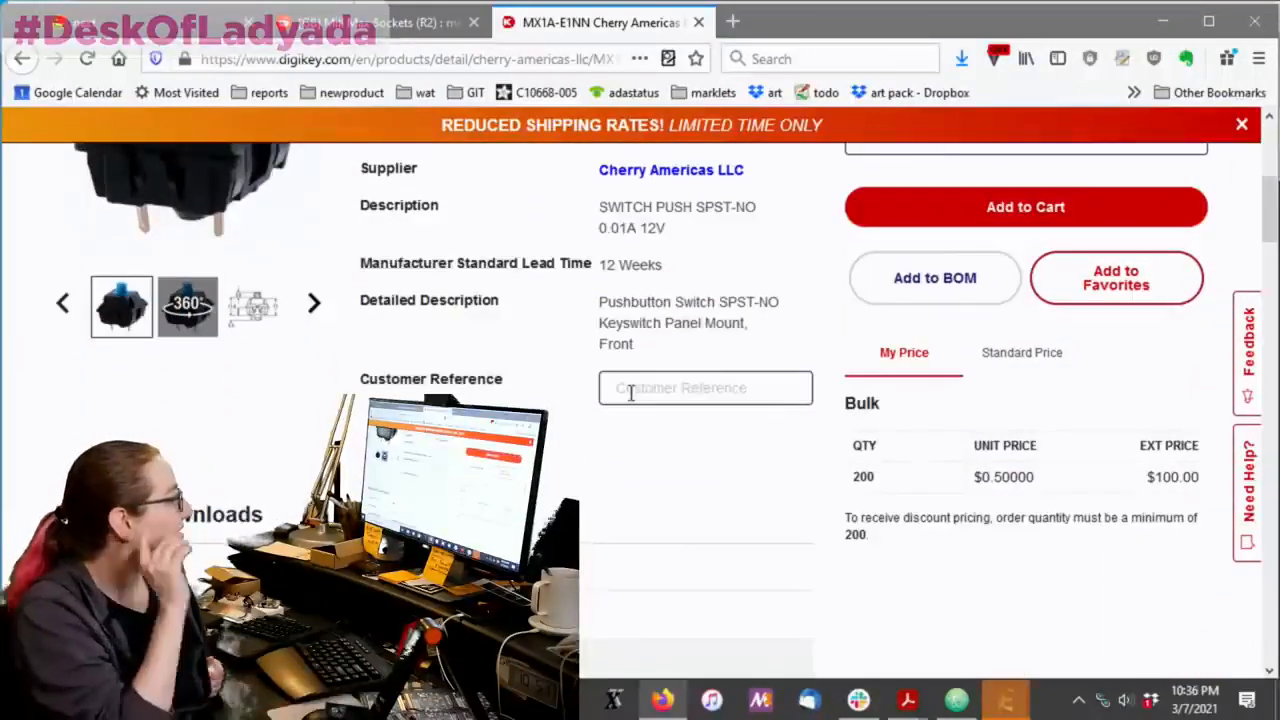
mouse_move(1001, 365)
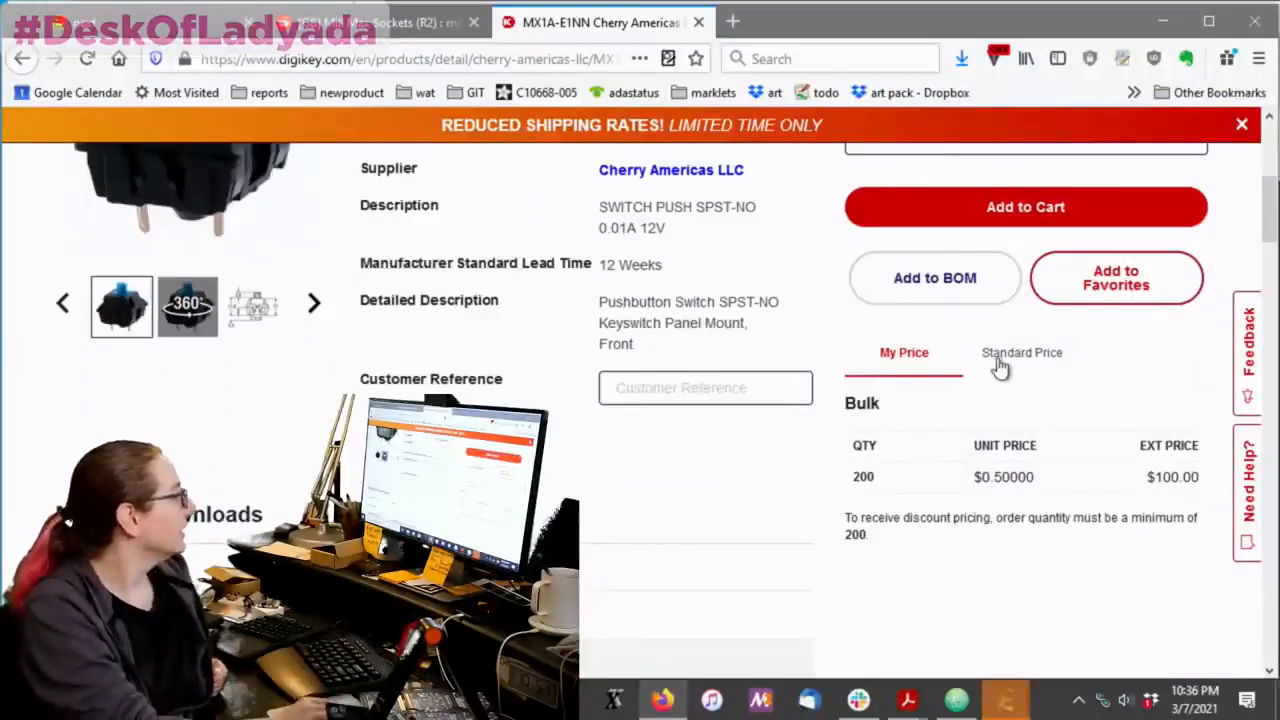
click(1020, 352)
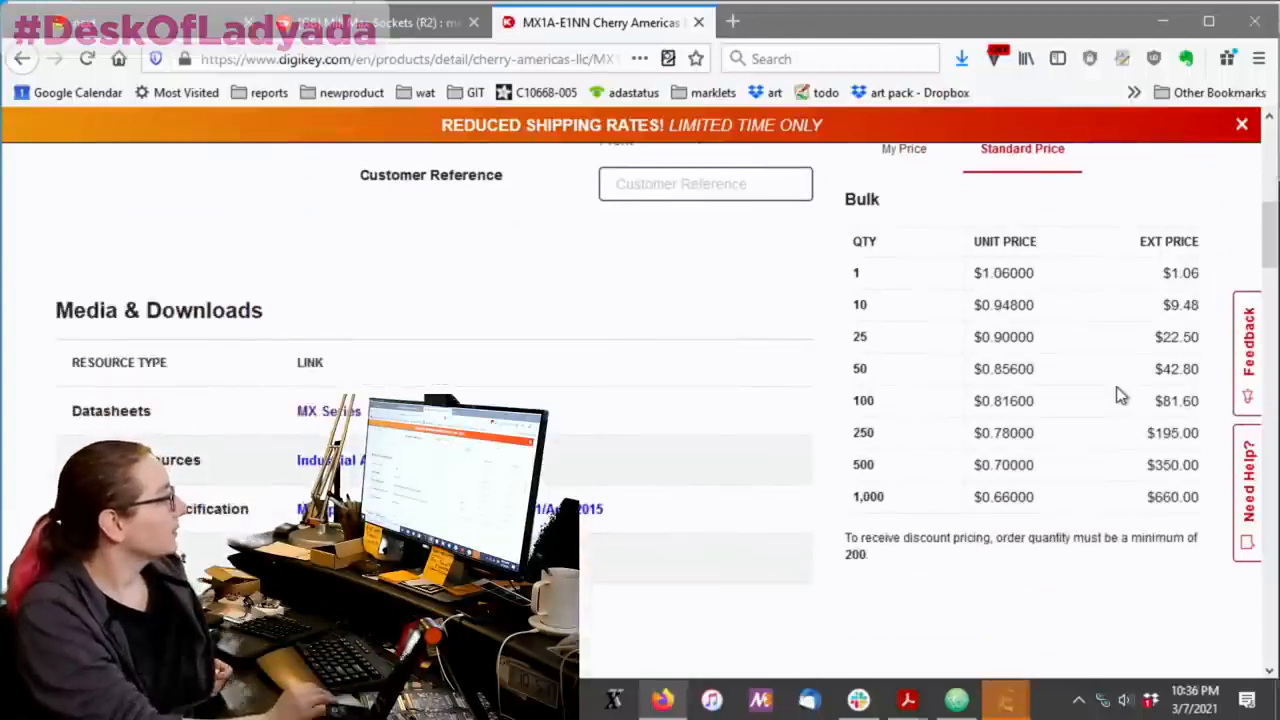
mouse_move(614, 438)
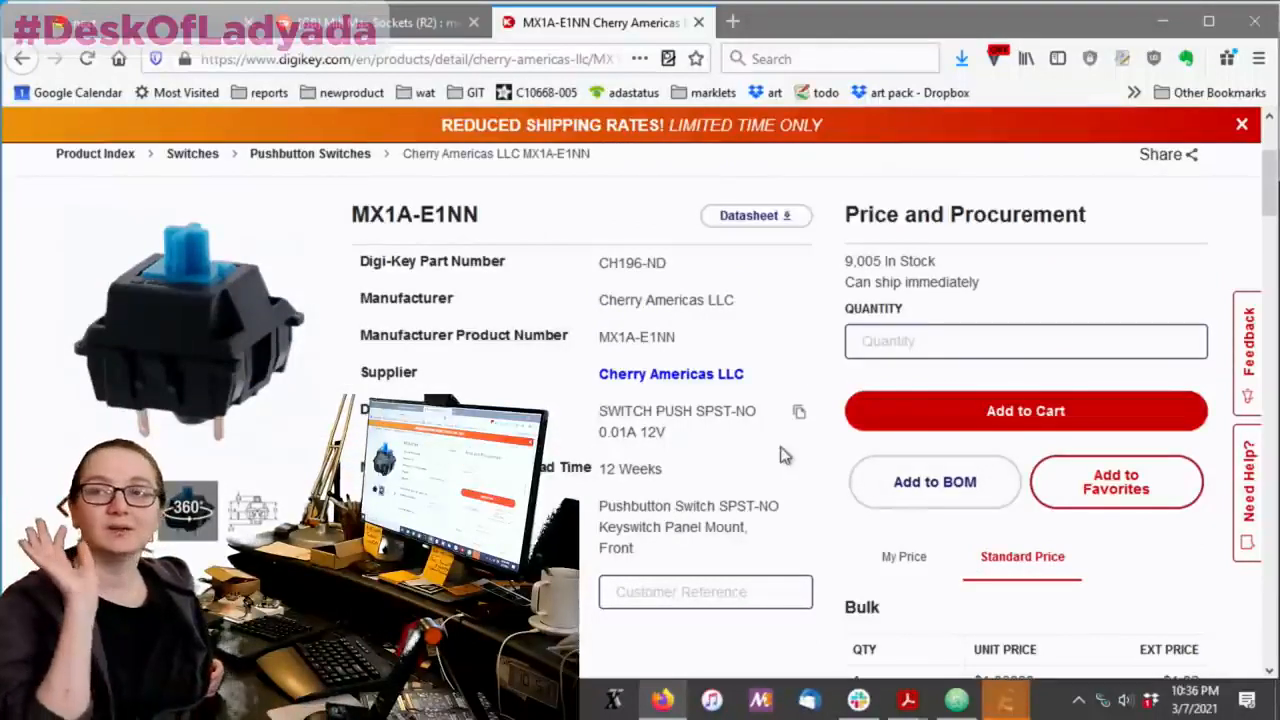
scroll(down, 3)
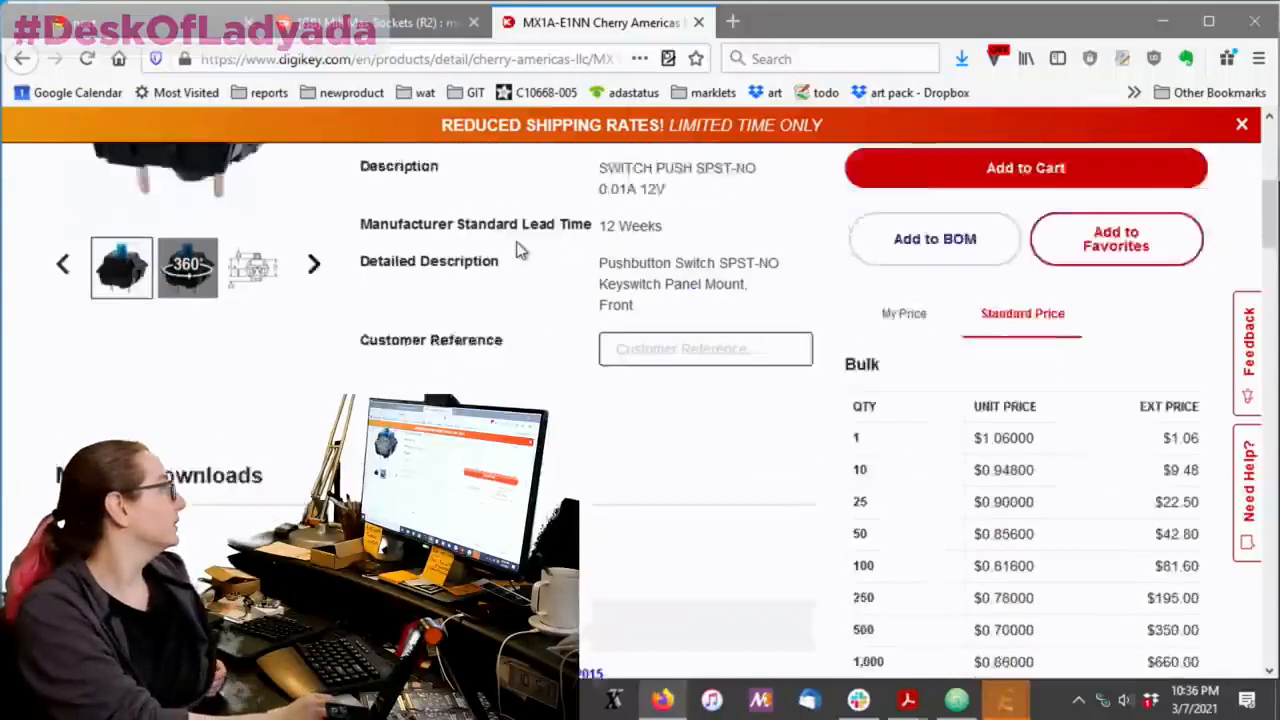
scroll(down, 3)
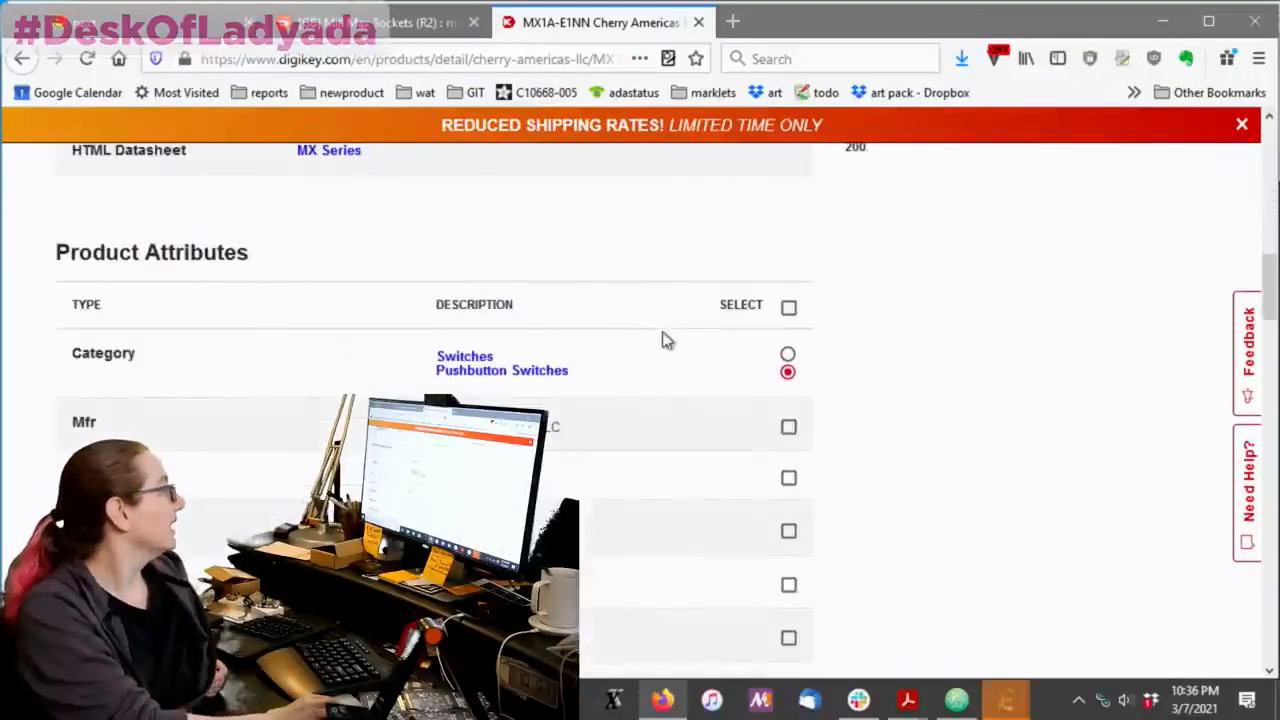
scroll(down, 3)
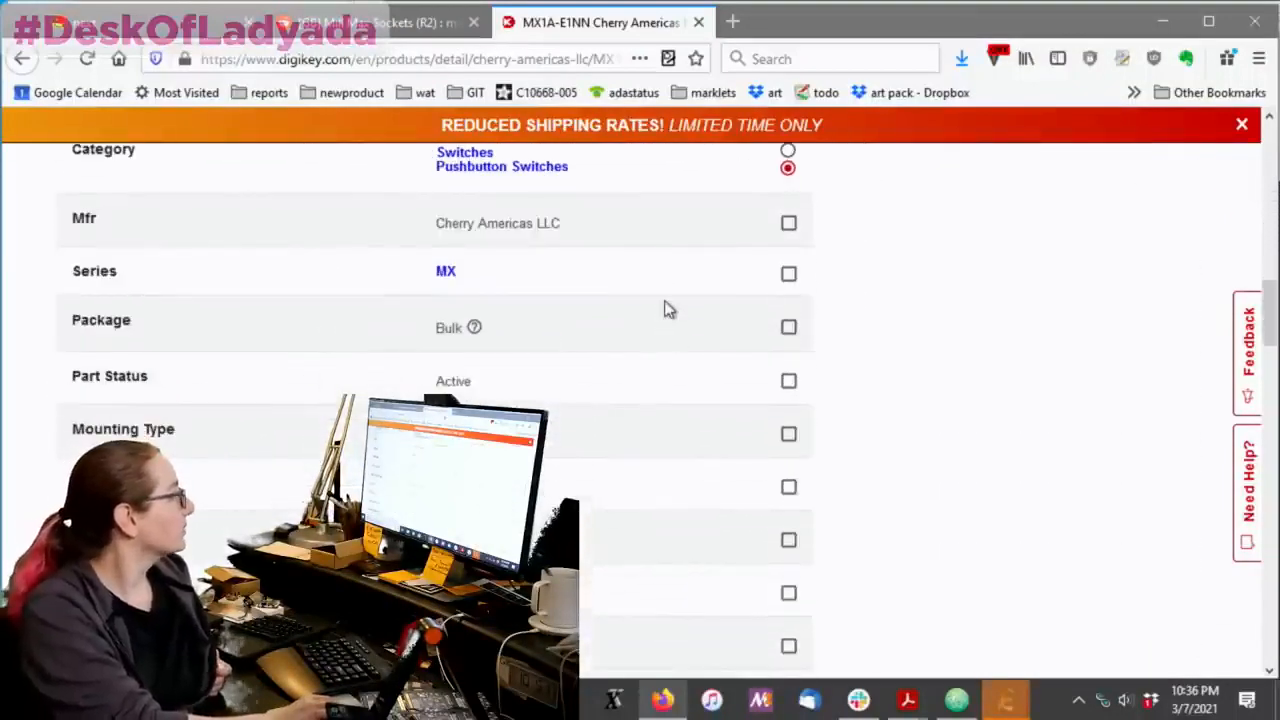
click(390, 22)
text(m)
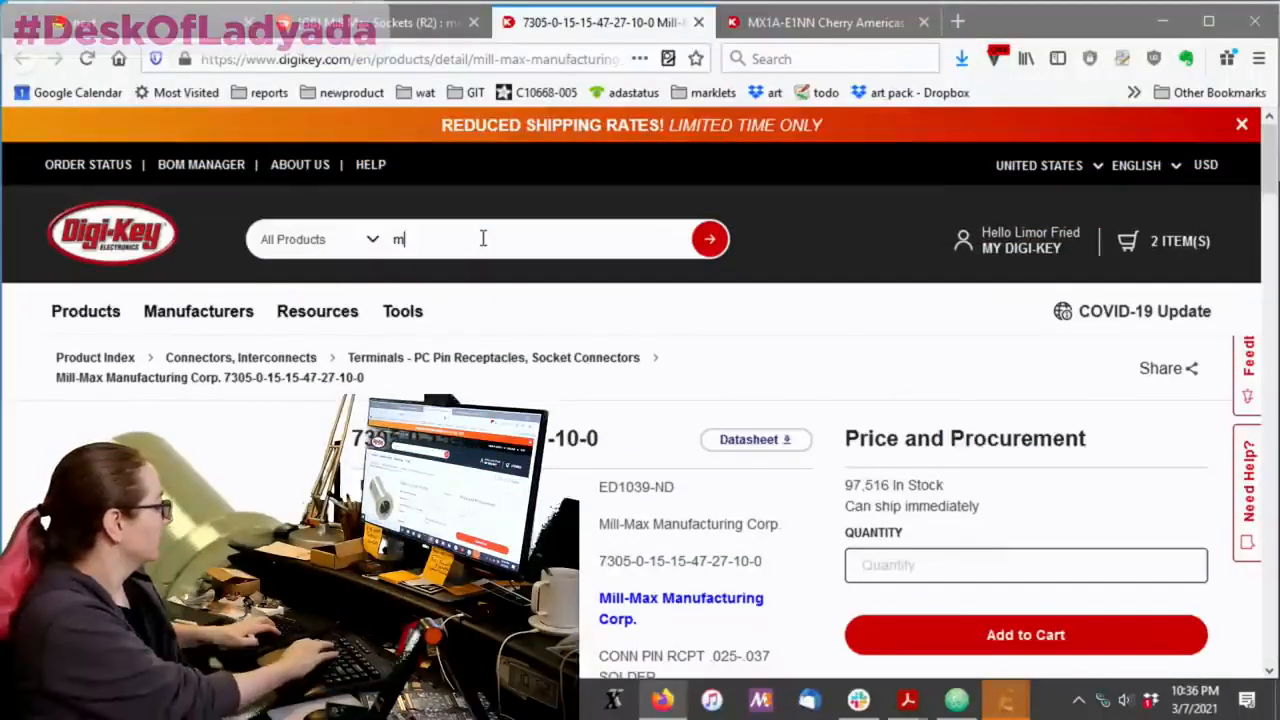
text(ill max)
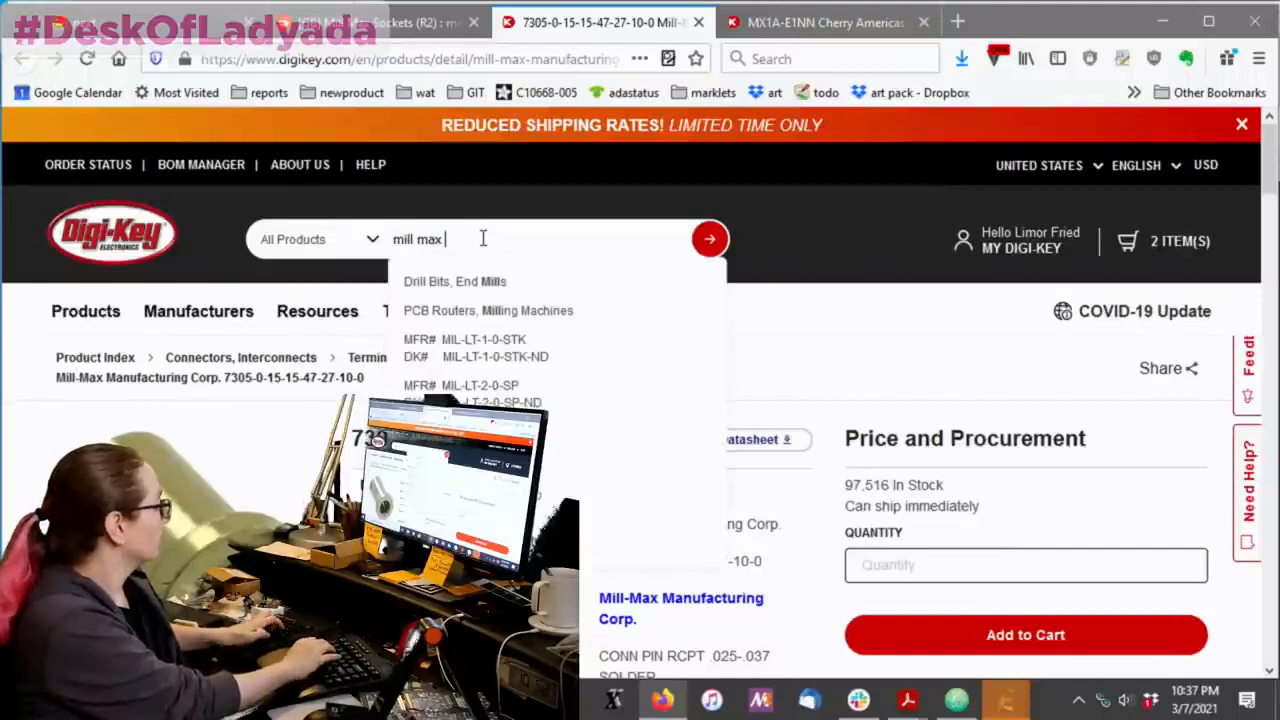
text(7305)
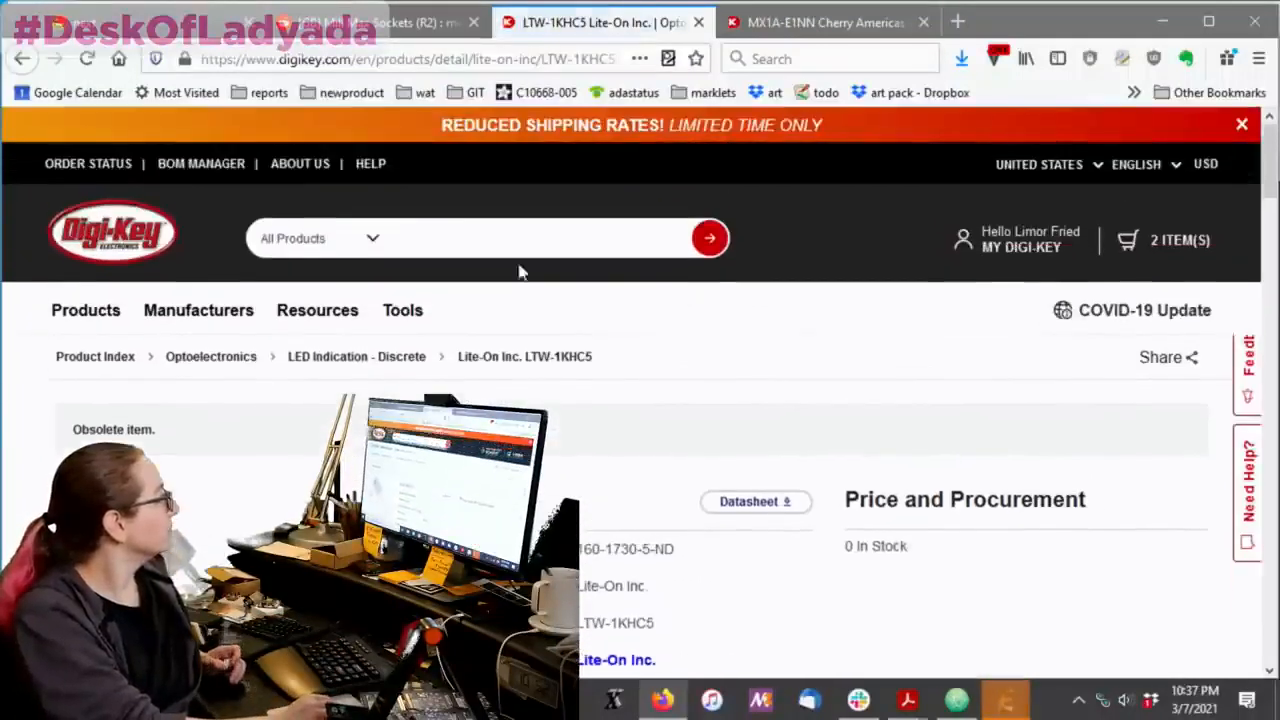
text(mil)
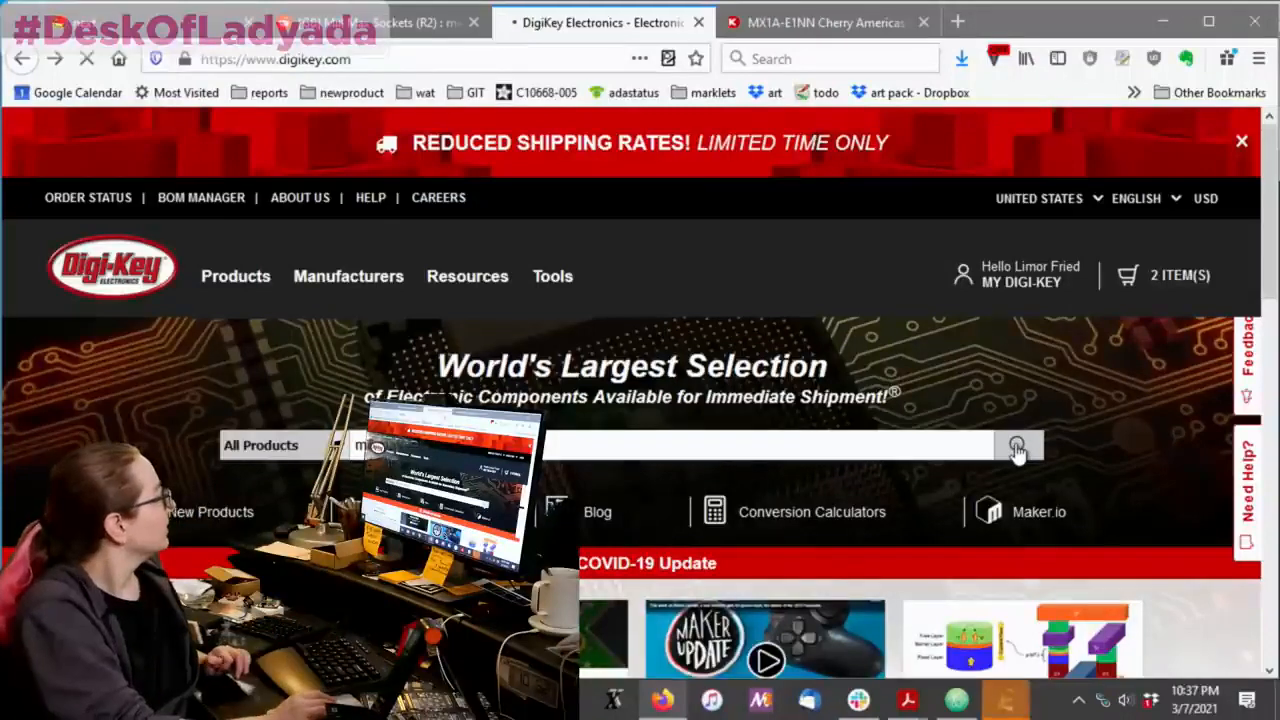
click(1018, 445)
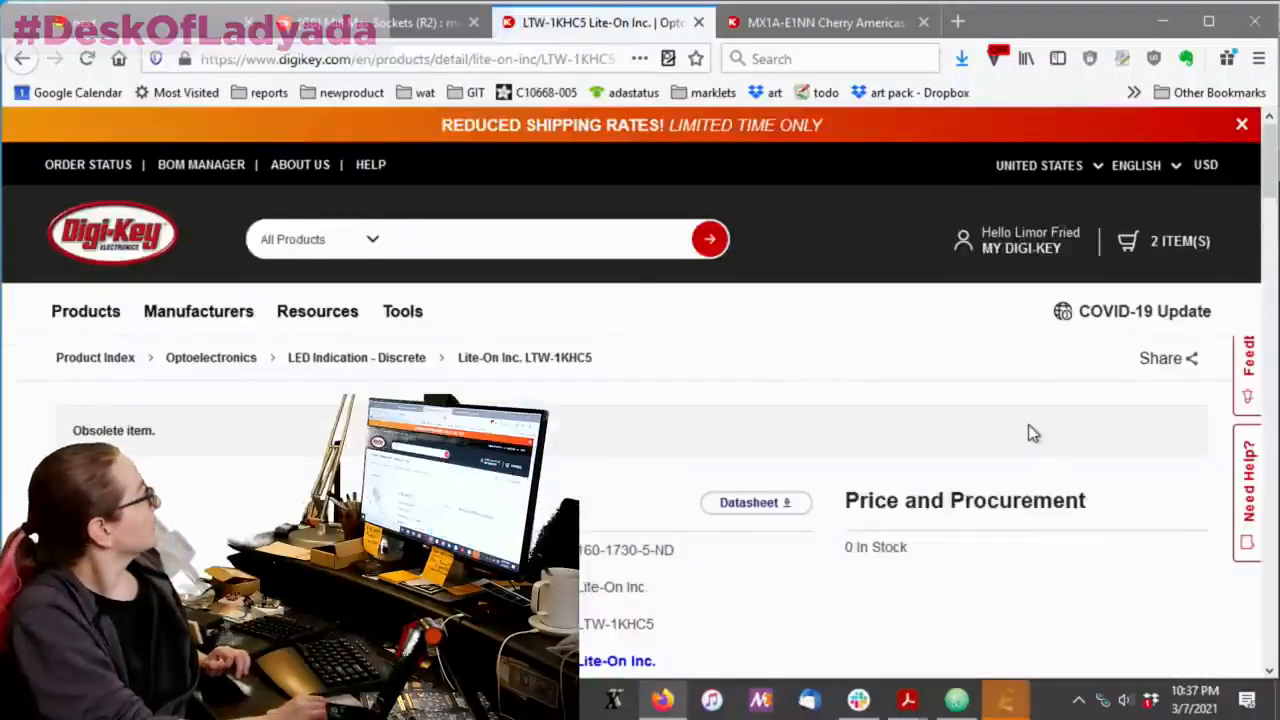
mouse_move(950, 366)
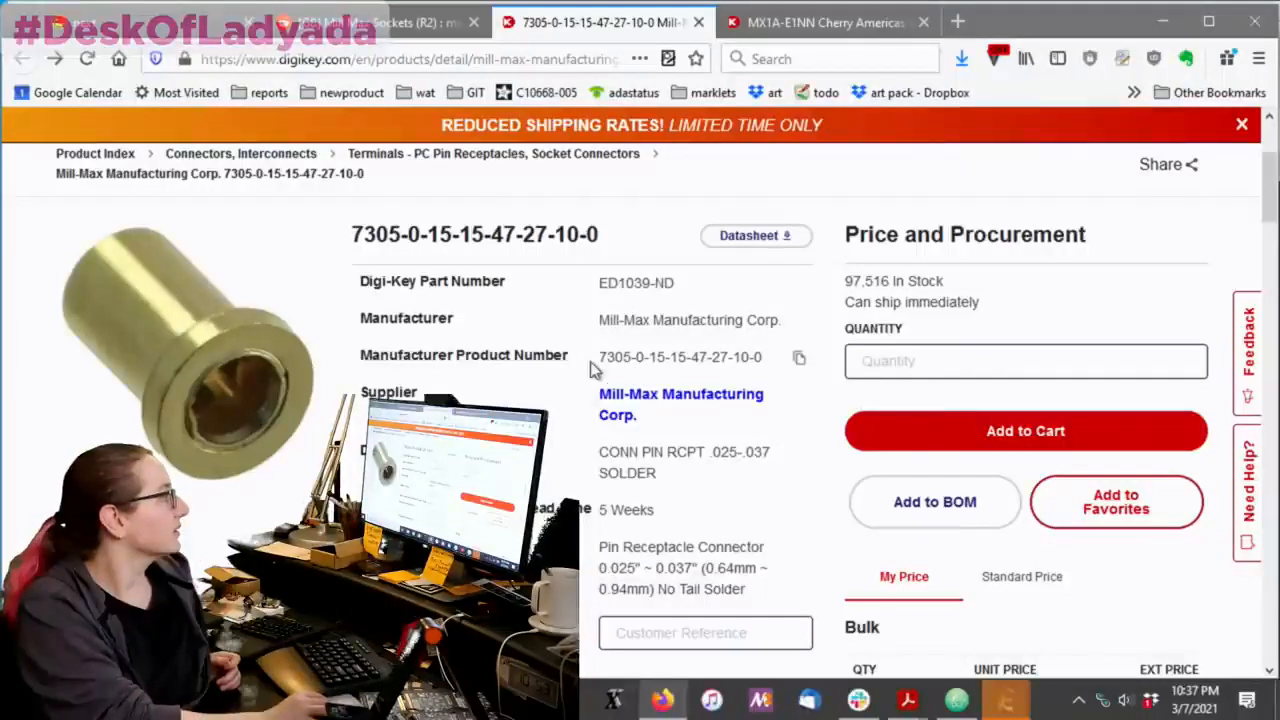
mouse_move(790, 350)
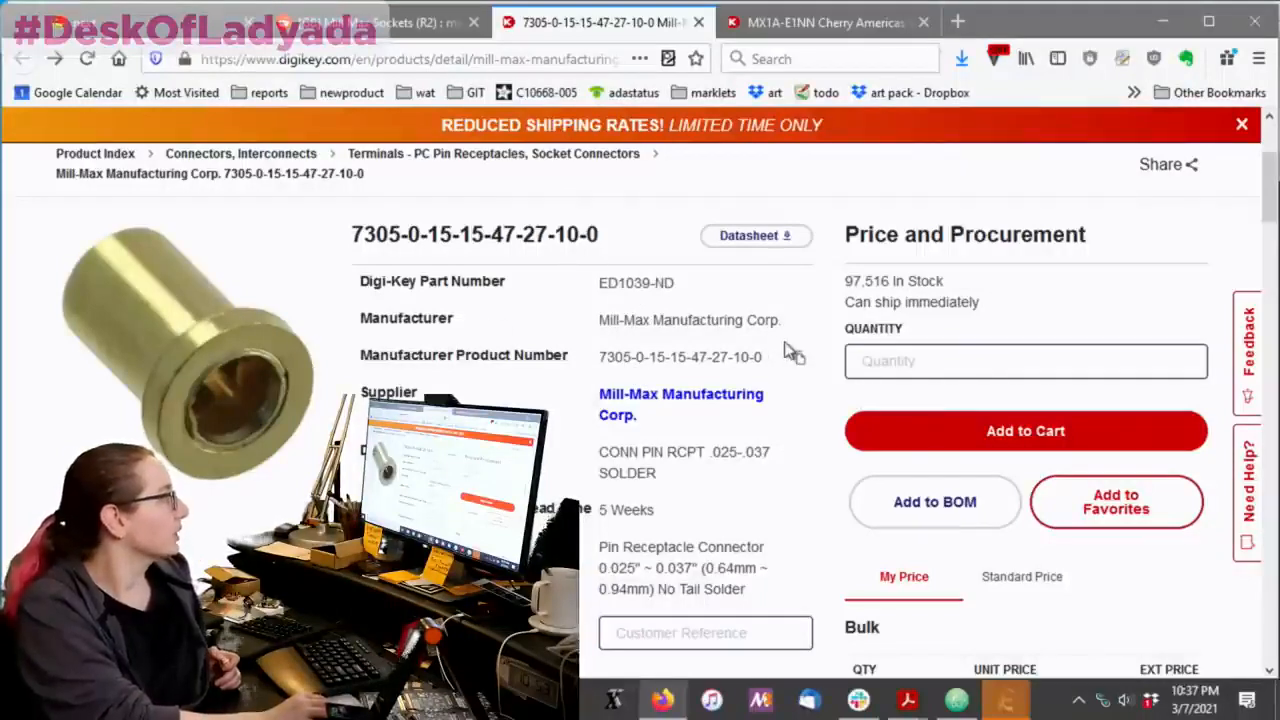
scroll(down, 3)
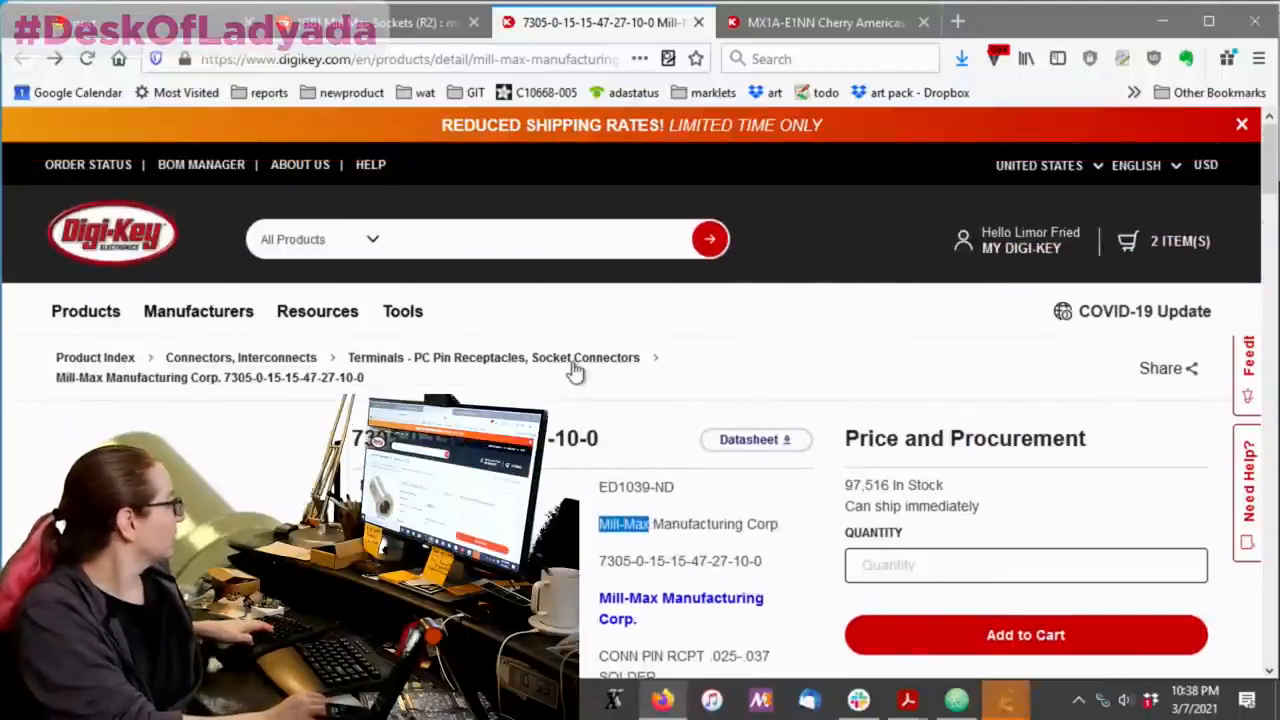
Filter PC pin receptacles to Mill-Max, leaving three 0305/7305 receptacles to compare.
click(511, 357)
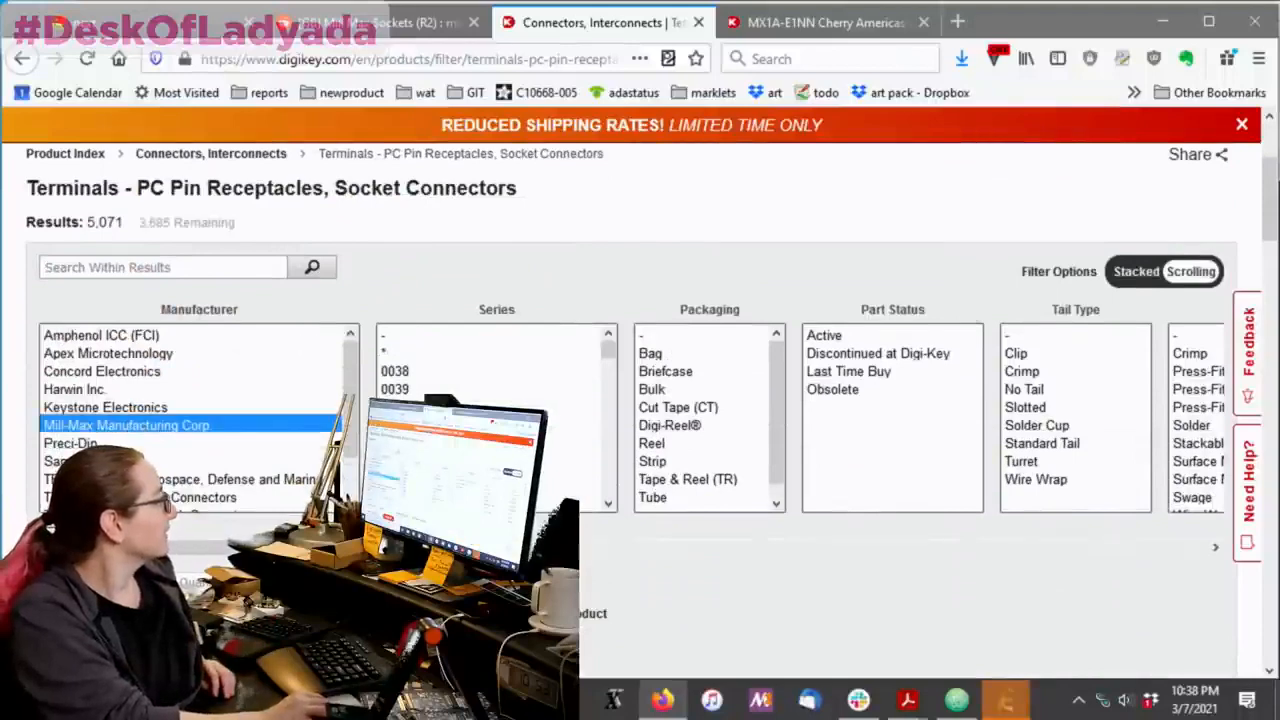
click(119, 424)
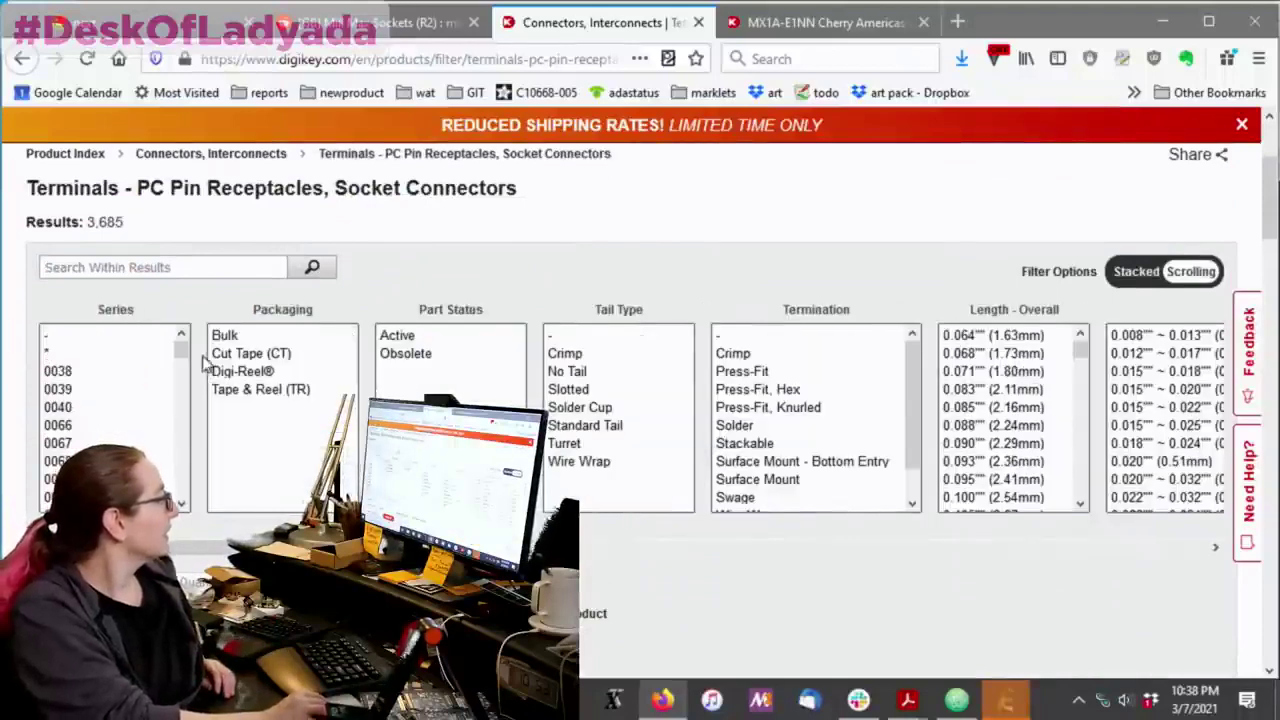
scroll(down, 3)
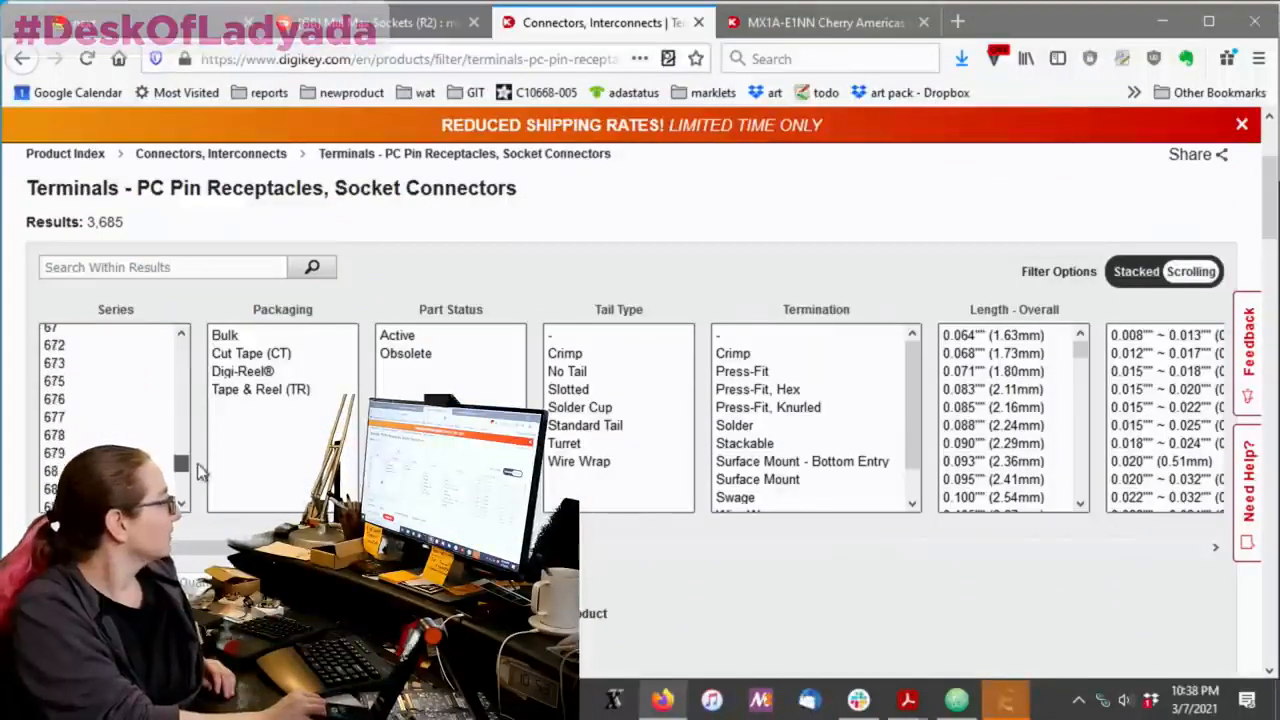
scroll(down, 3)
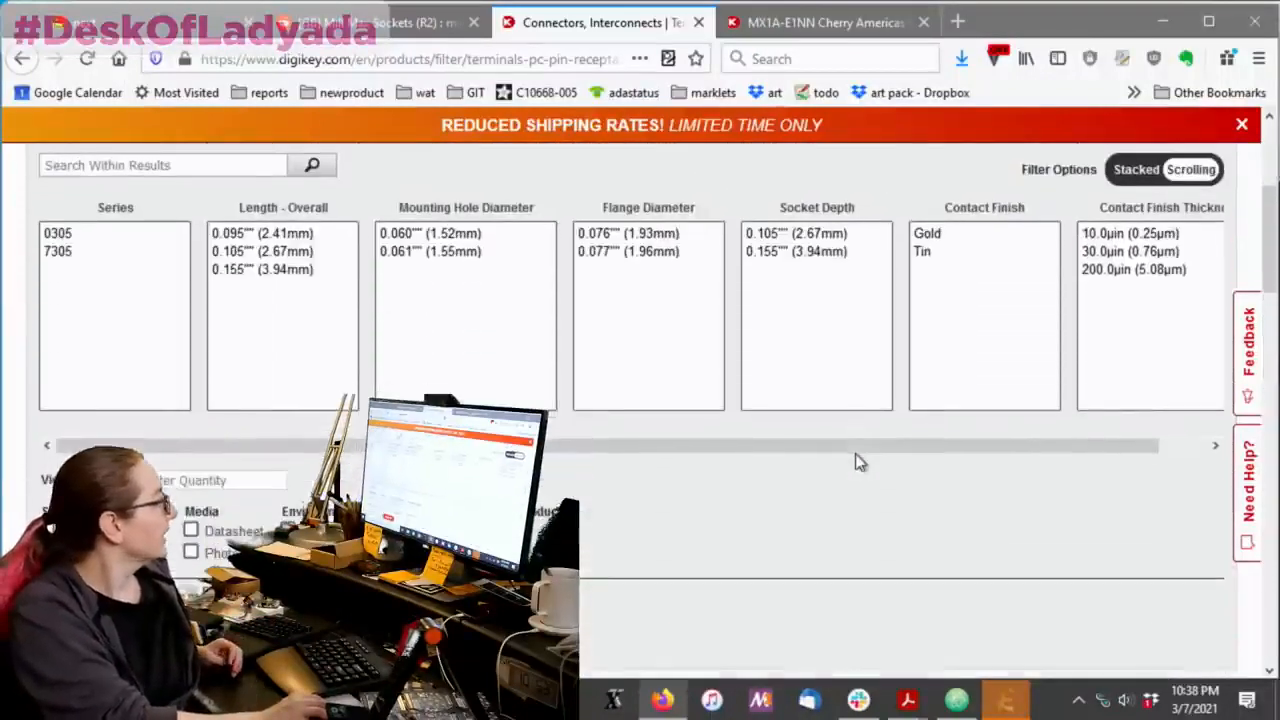
click(1130, 233)
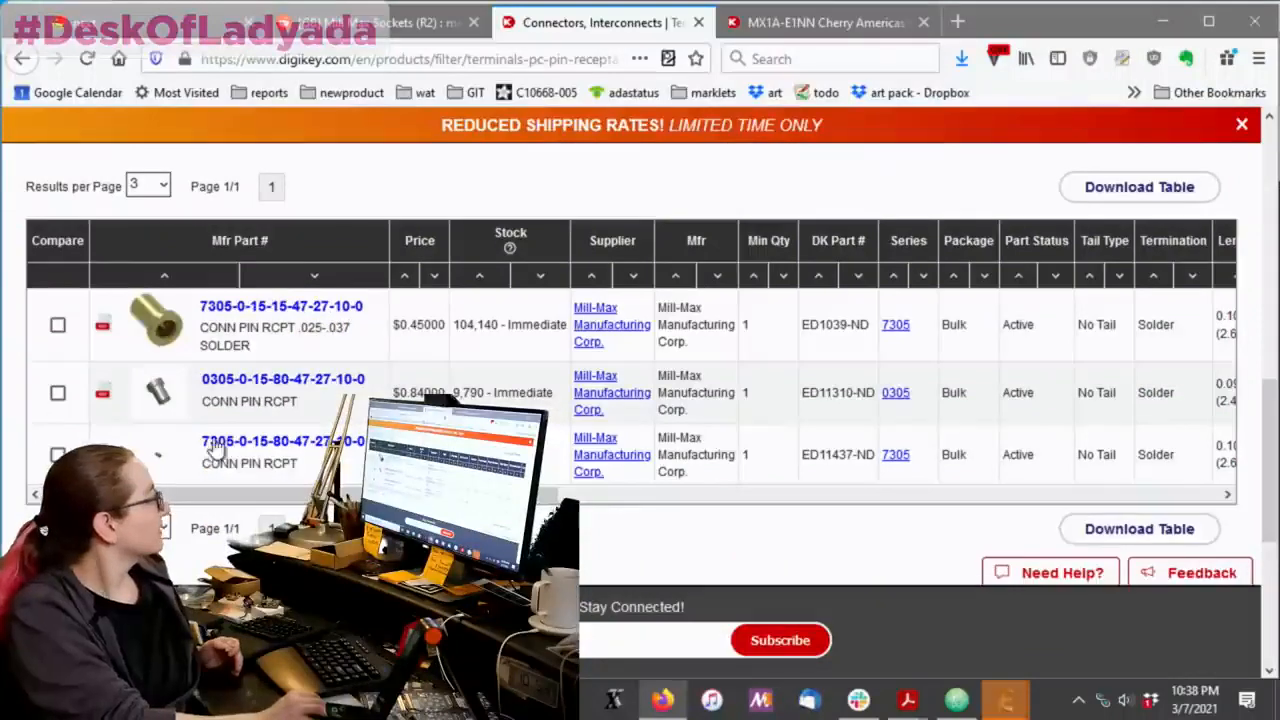
mouse_move(265, 448)
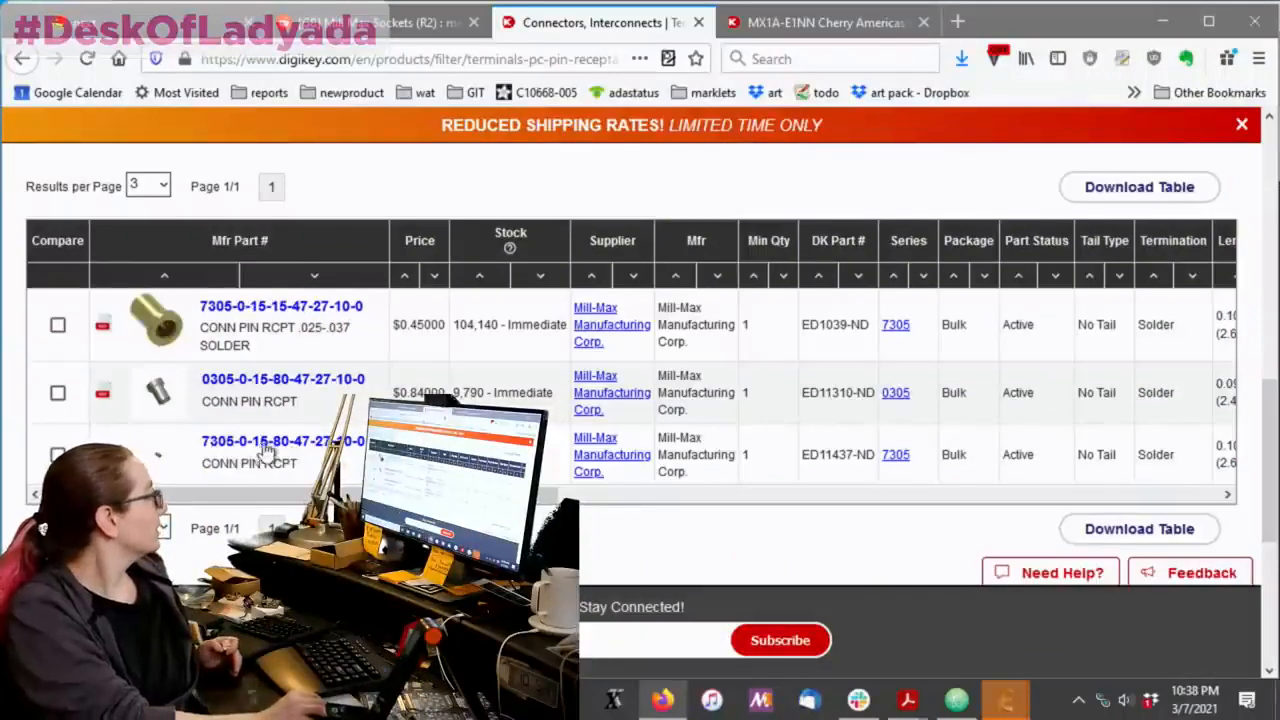
scroll(right, 3)
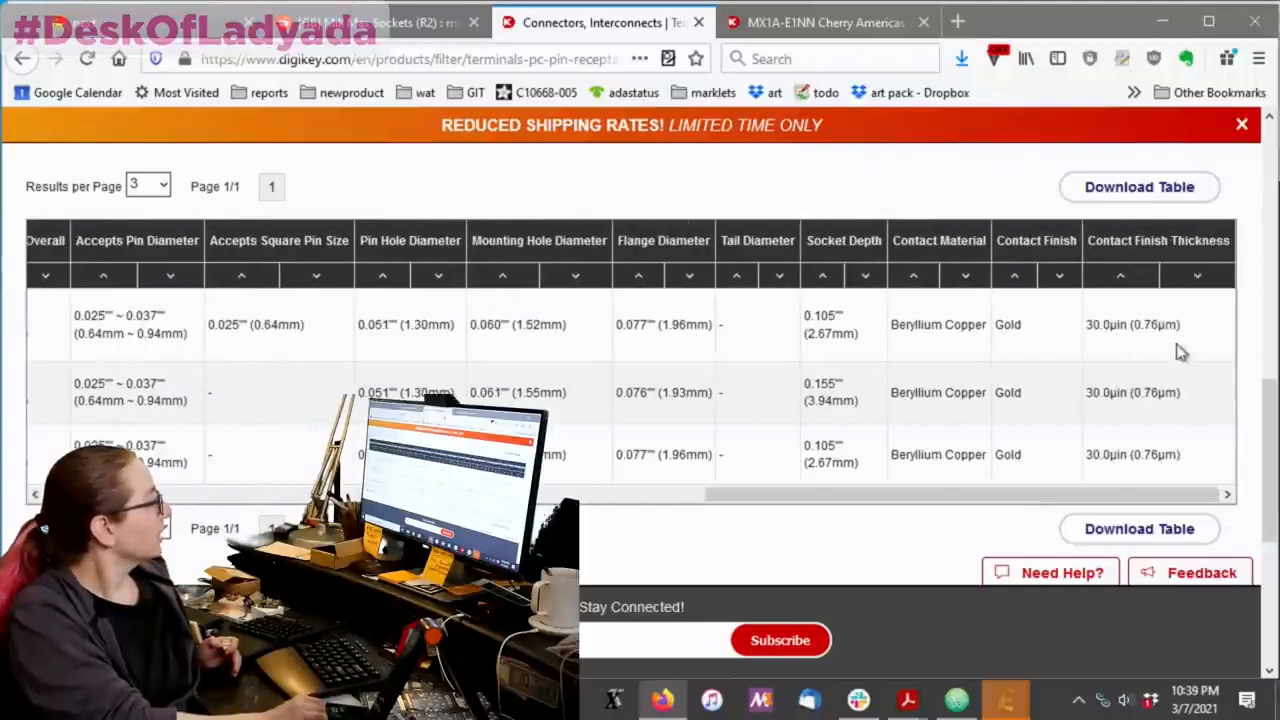
mouse_move(848, 397)
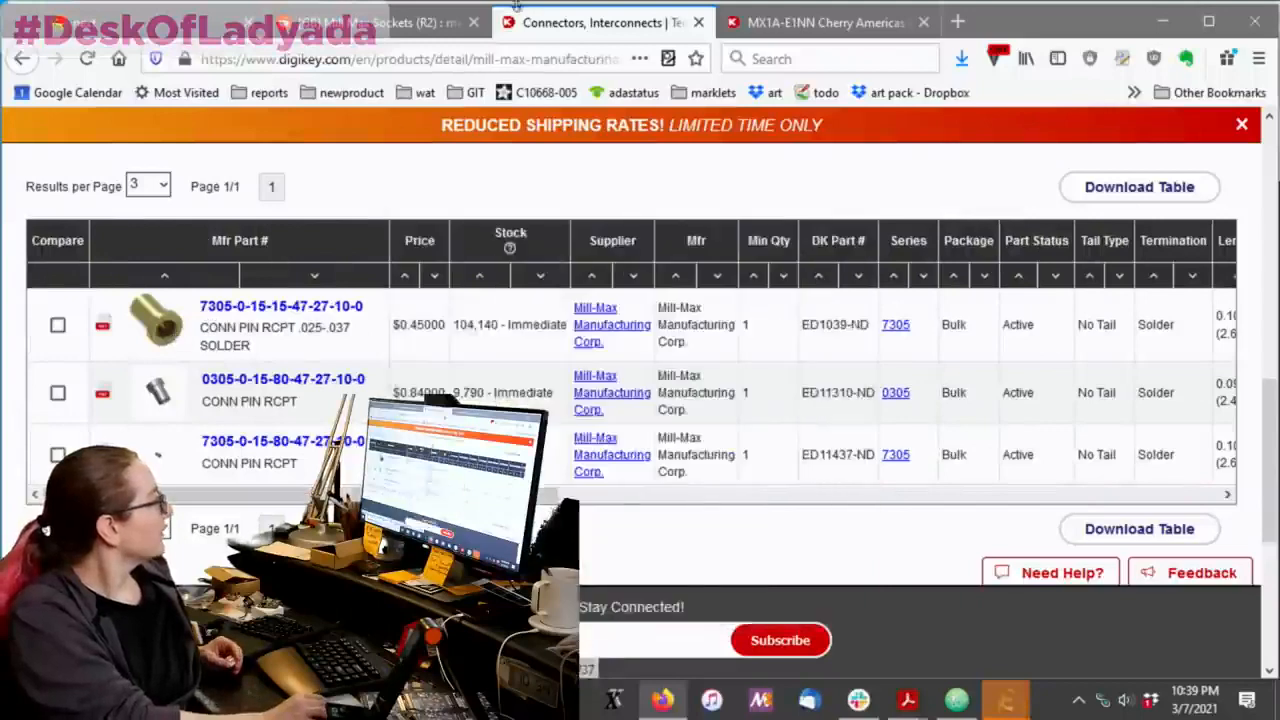
click(281, 306)
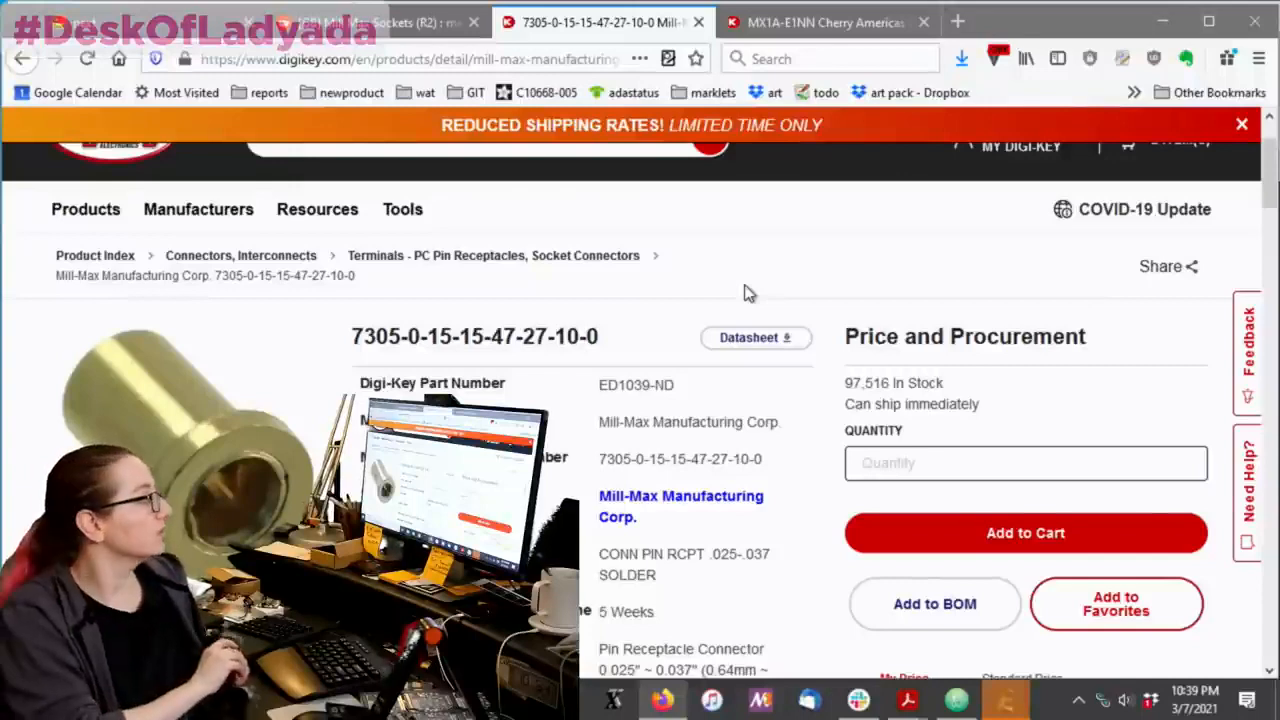
scroll(down, 3)
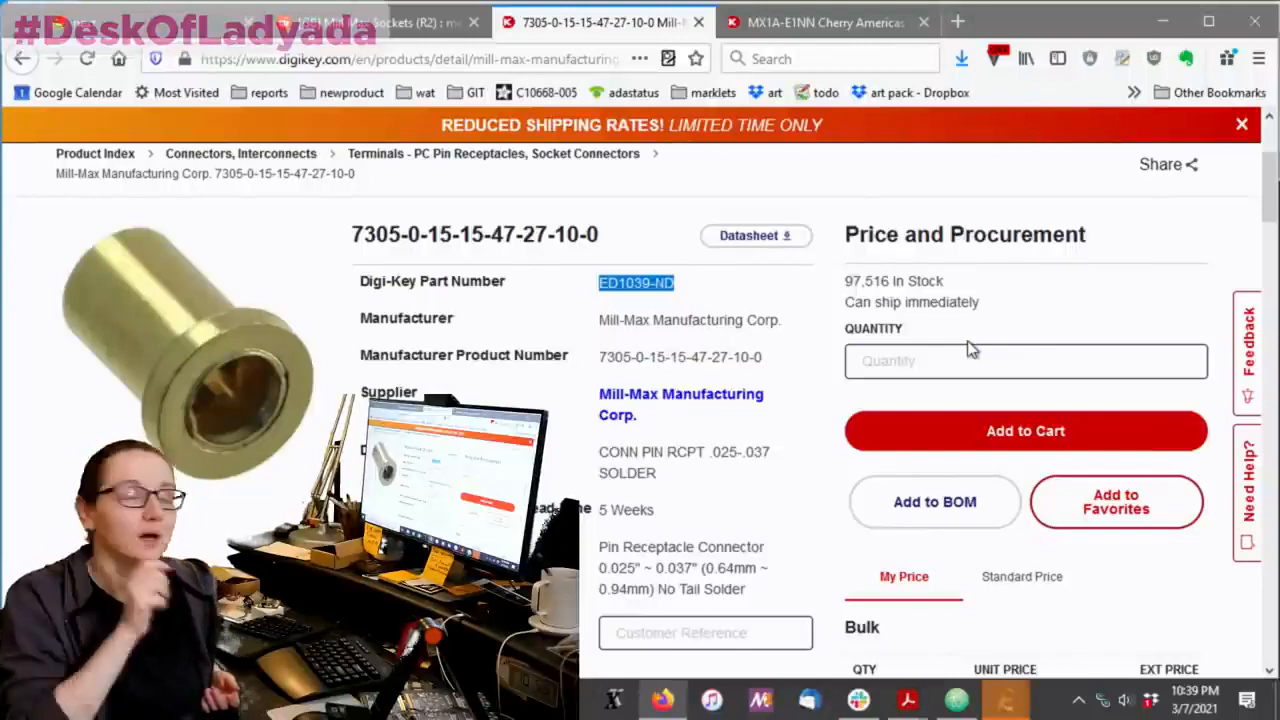
scroll(down, 3)
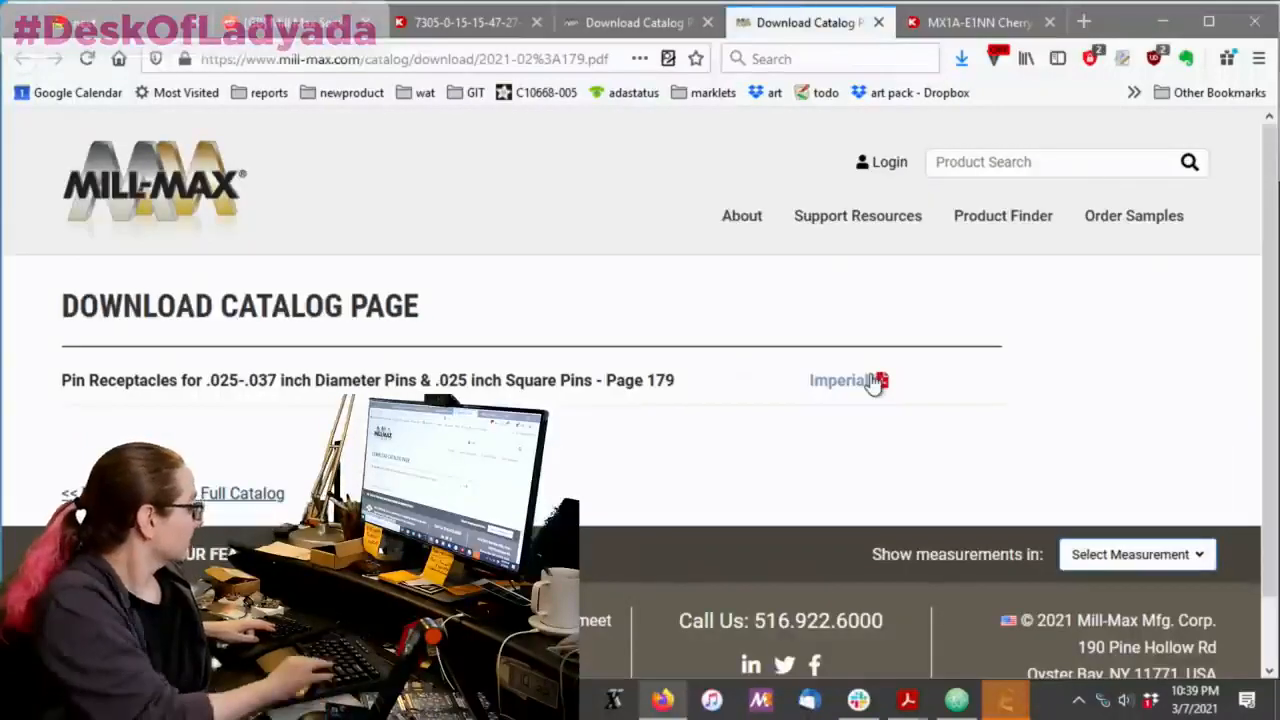
mouse_move(897, 333)
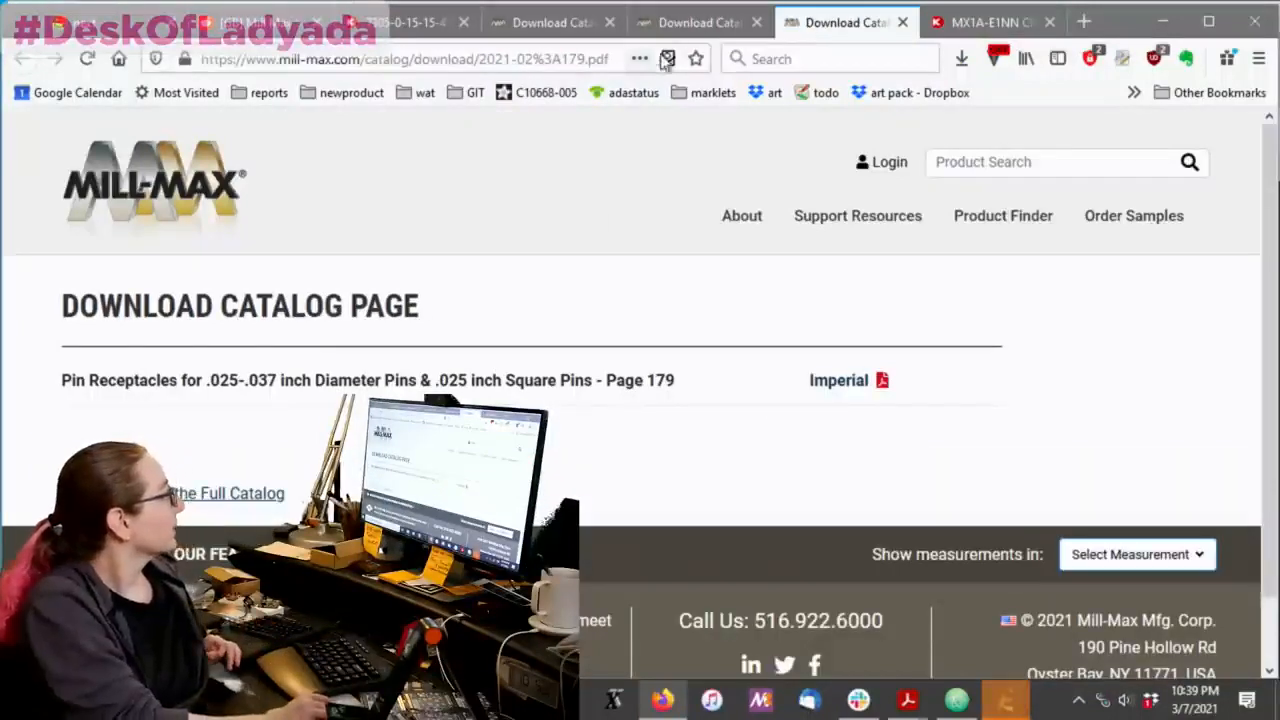
Return to the 7305 receptacle tab and check its 0.037-inch maximum pin diameter.
click(405, 22)
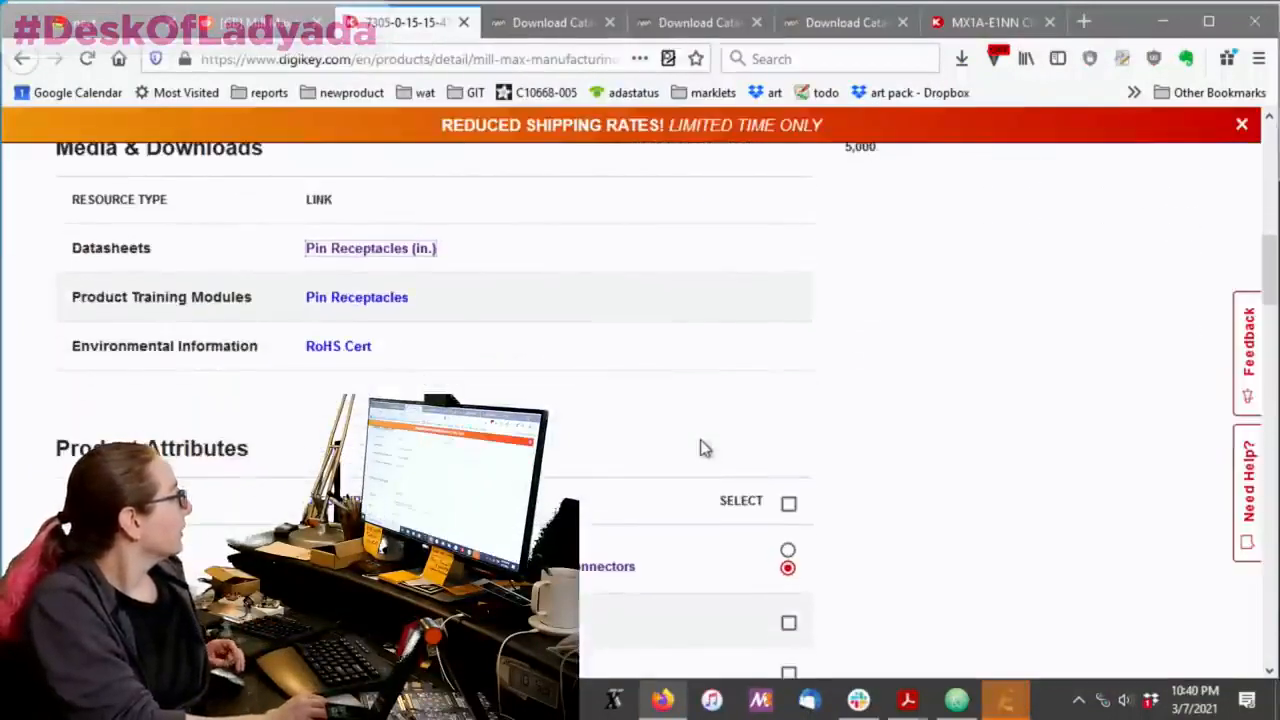
scroll(down, 3)
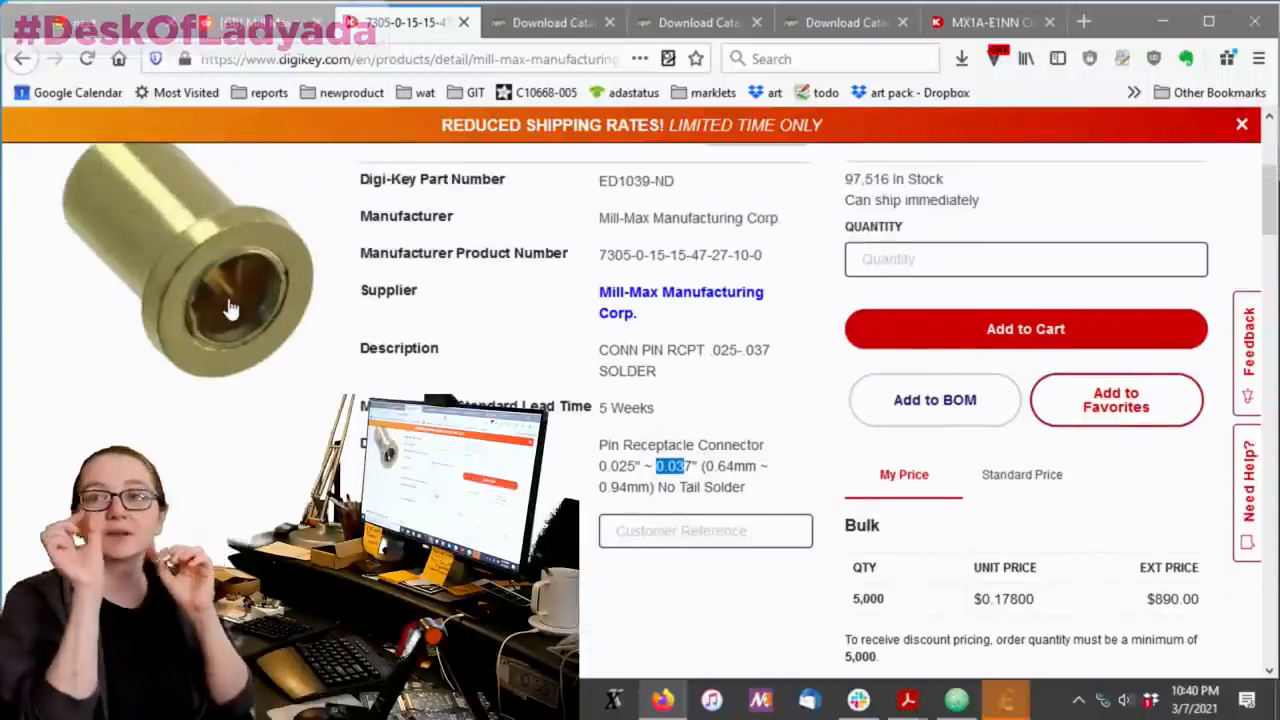
mouse_move(228, 308)
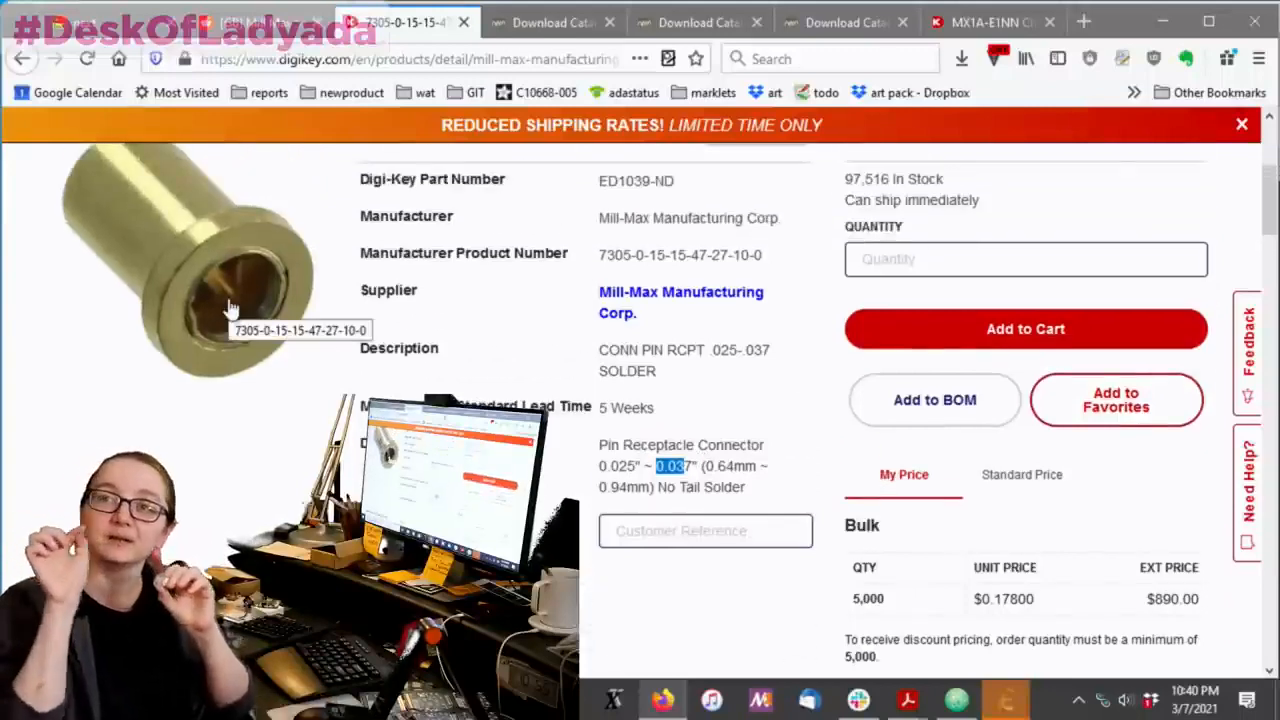